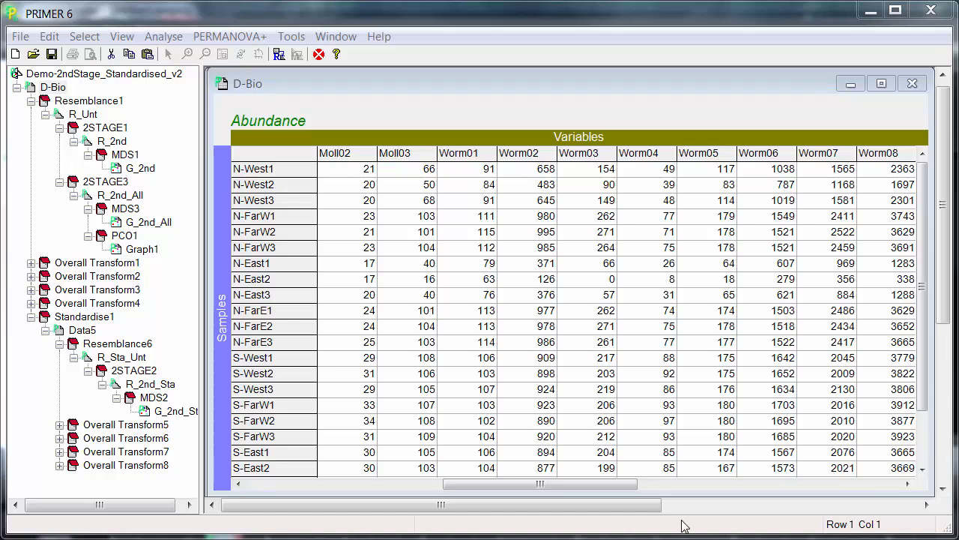
pyautogui.moveTo(429, 290)
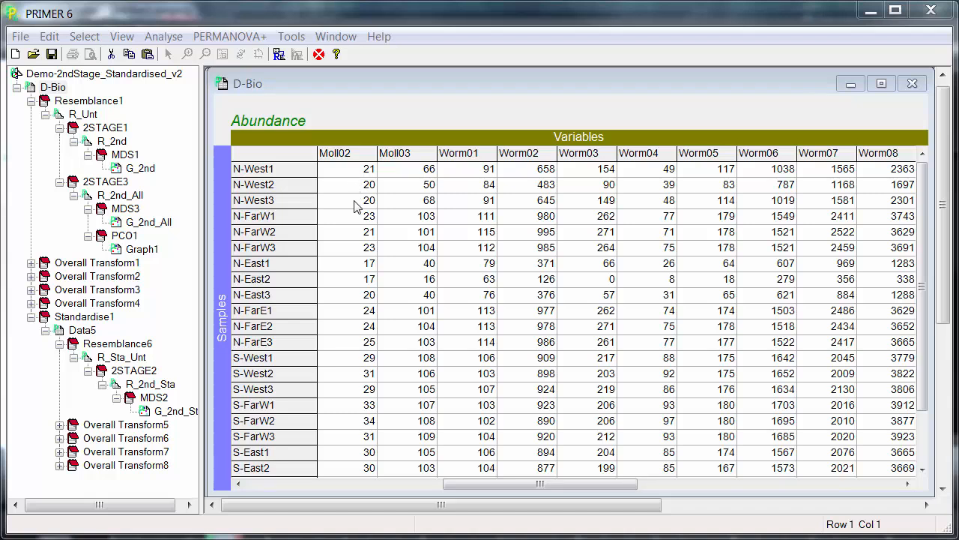
pyautogui.moveTo(348, 425)
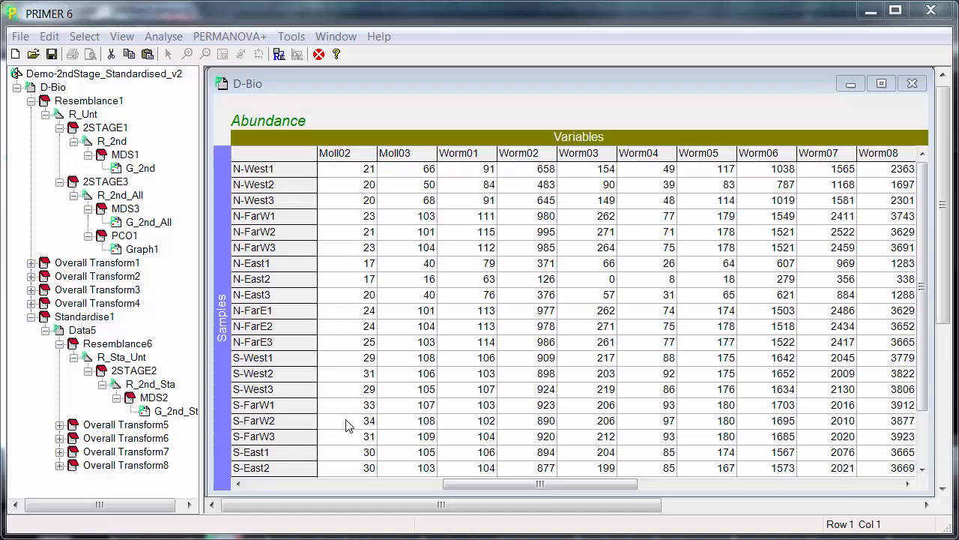
pyautogui.moveTo(381, 414)
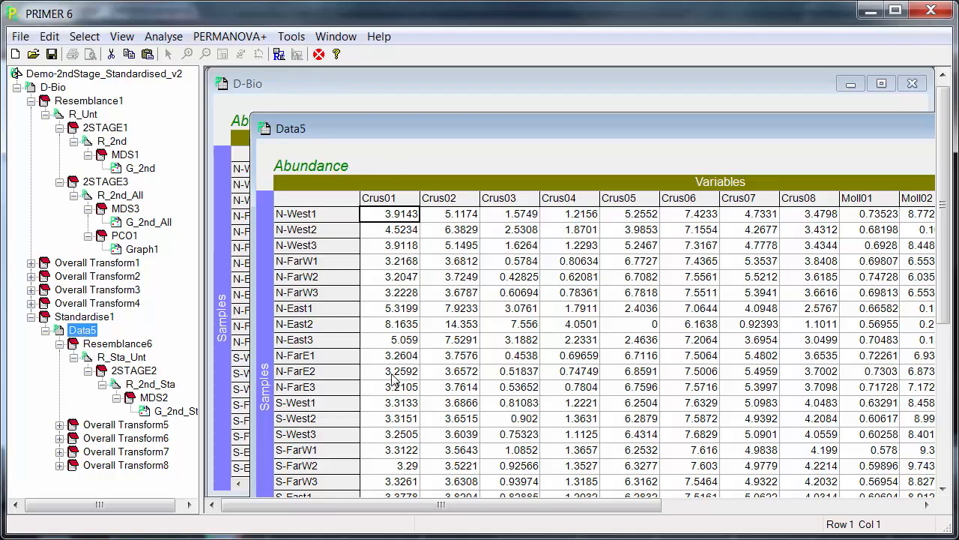
pyautogui.moveTo(405, 237)
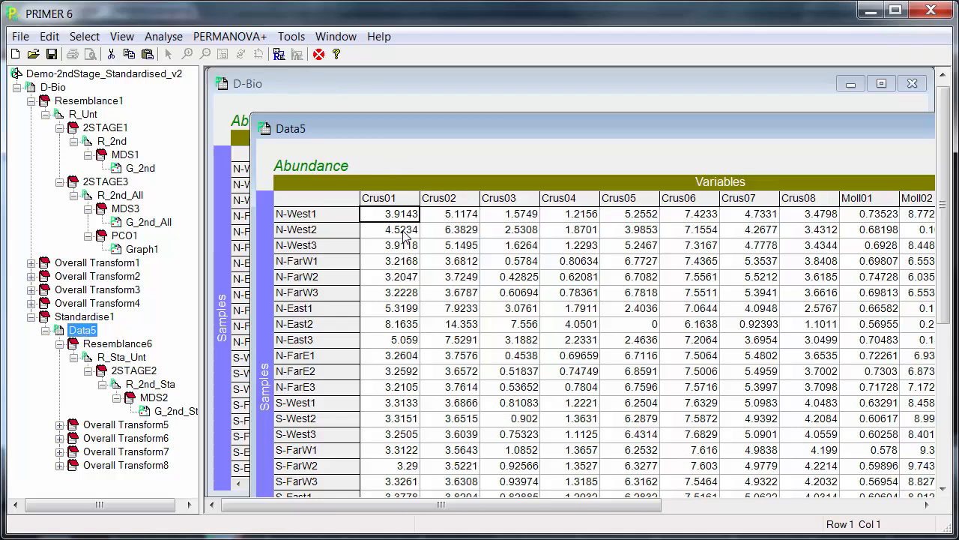
pyautogui.moveTo(404, 273)
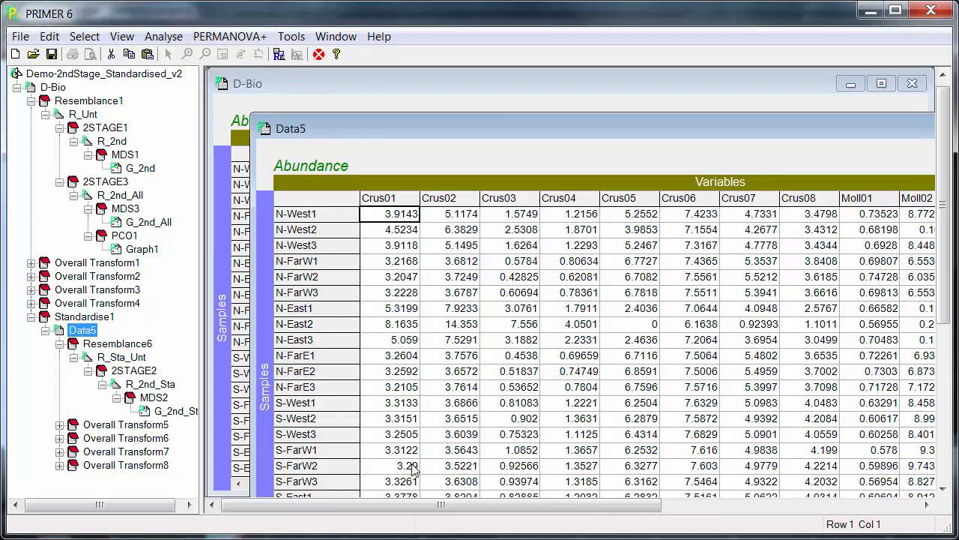
pyautogui.moveTo(395, 195)
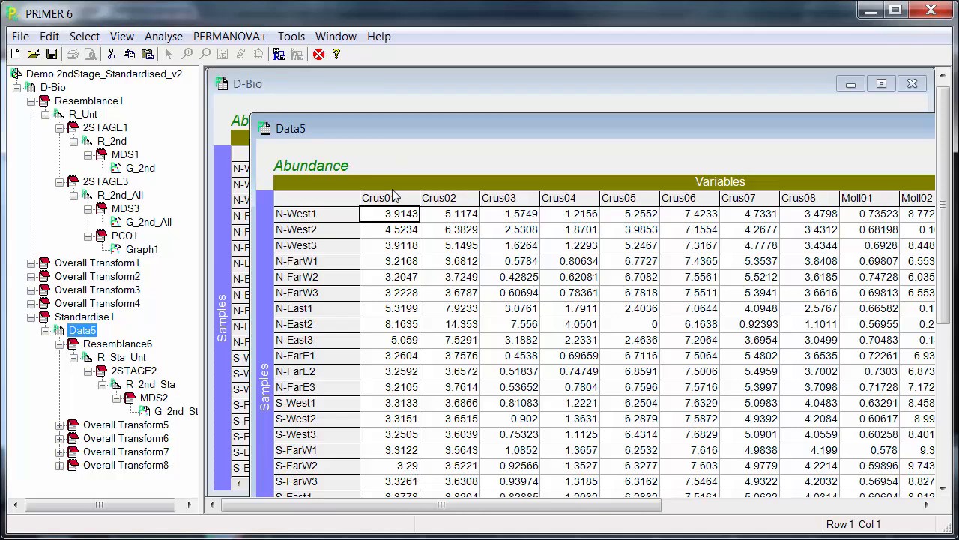
pyautogui.moveTo(917, 210)
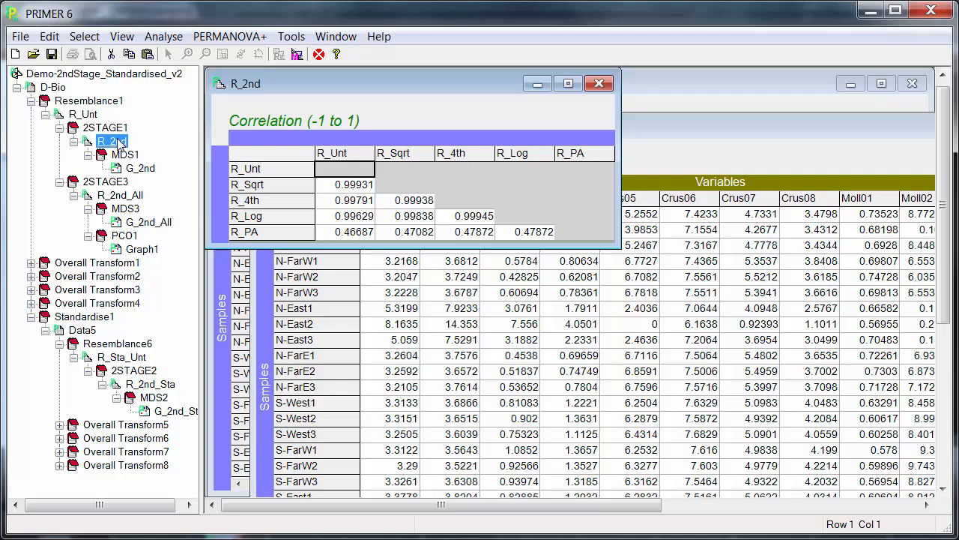
# Review 2STAGE settings for multiple matrices including R_PA, then cancel without running
pyautogui.click(161, 36)
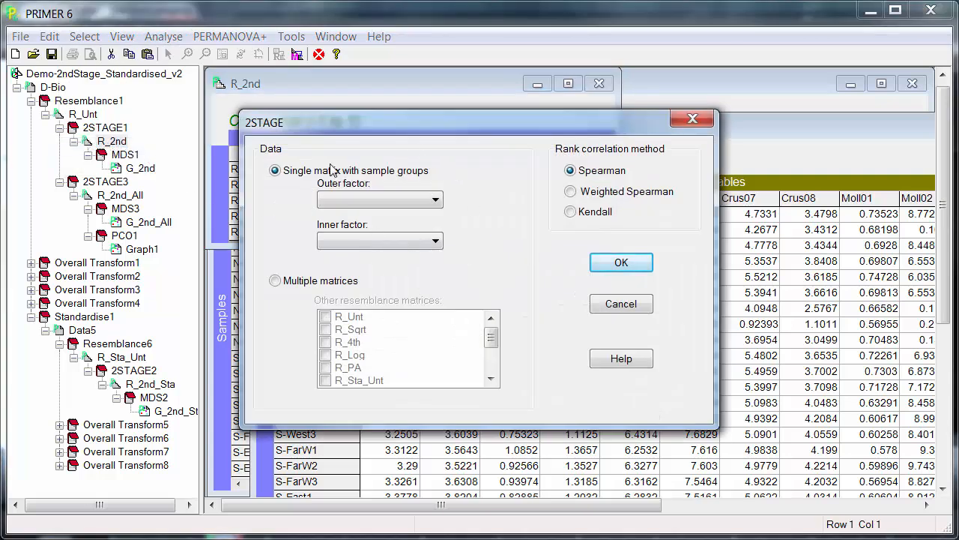
pyautogui.click(275, 280)
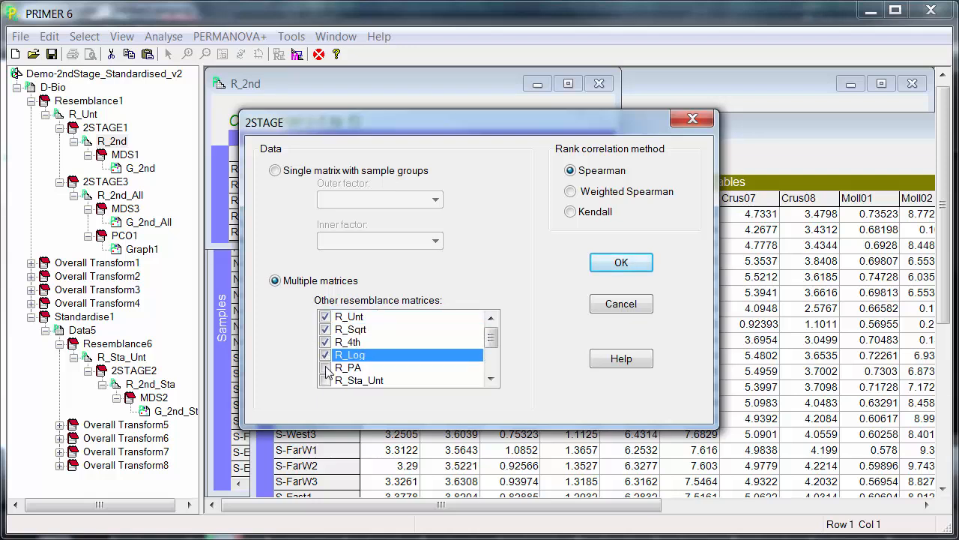
pyautogui.click(348, 367)
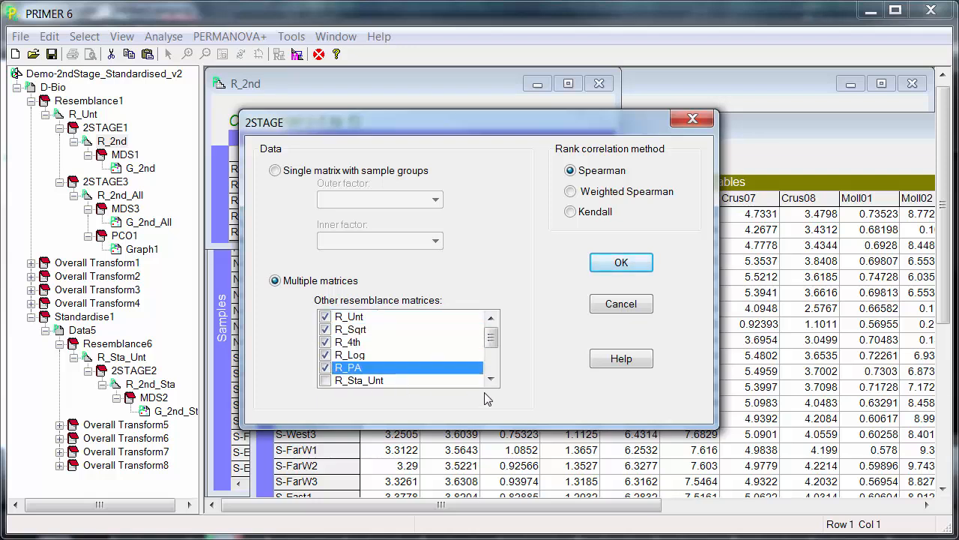
pyautogui.moveTo(522, 387)
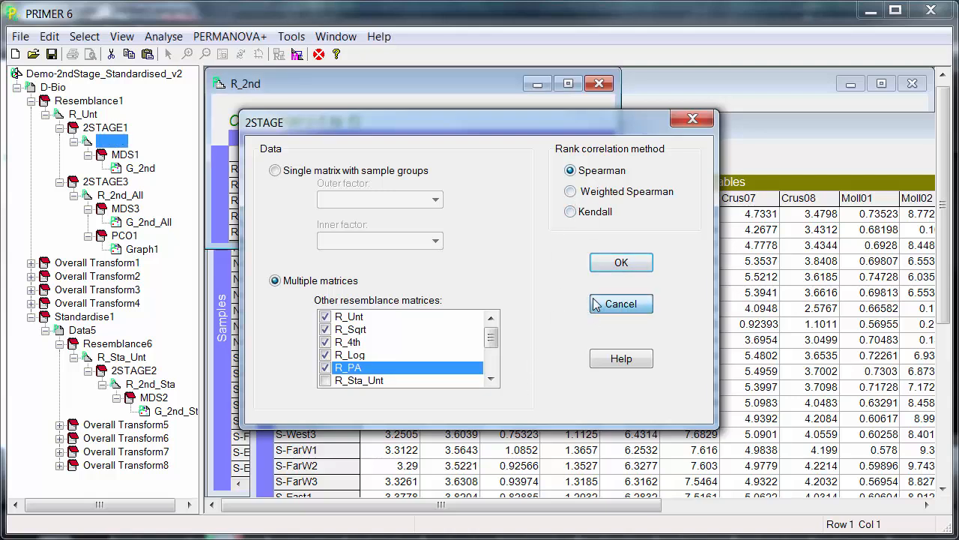
pyautogui.click(621, 262)
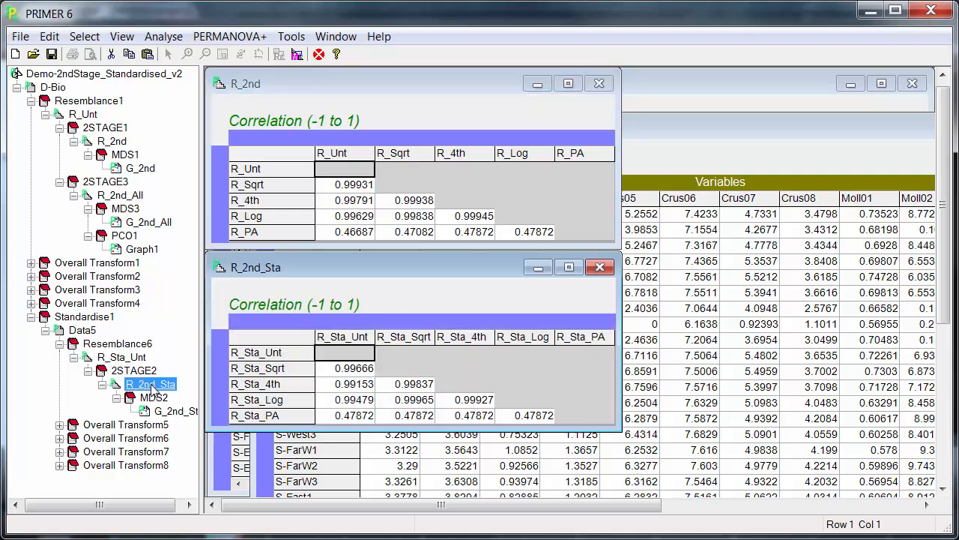
pyautogui.moveTo(479, 380)
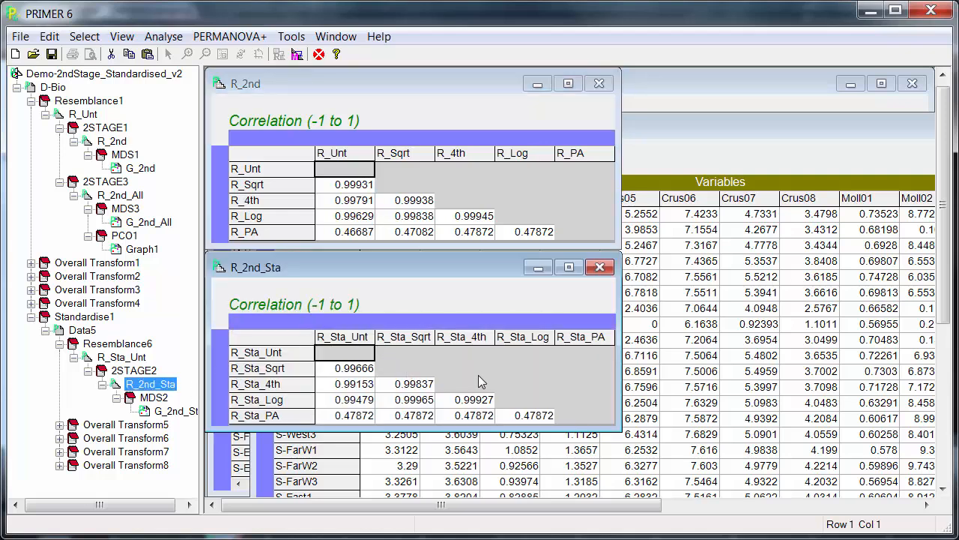
pyautogui.moveTo(515, 384)
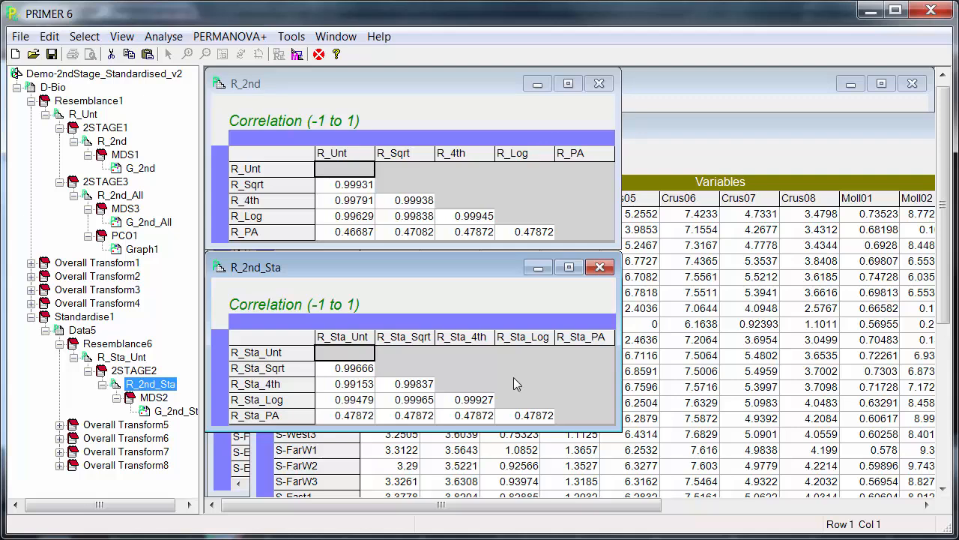
pyautogui.moveTo(395, 373)
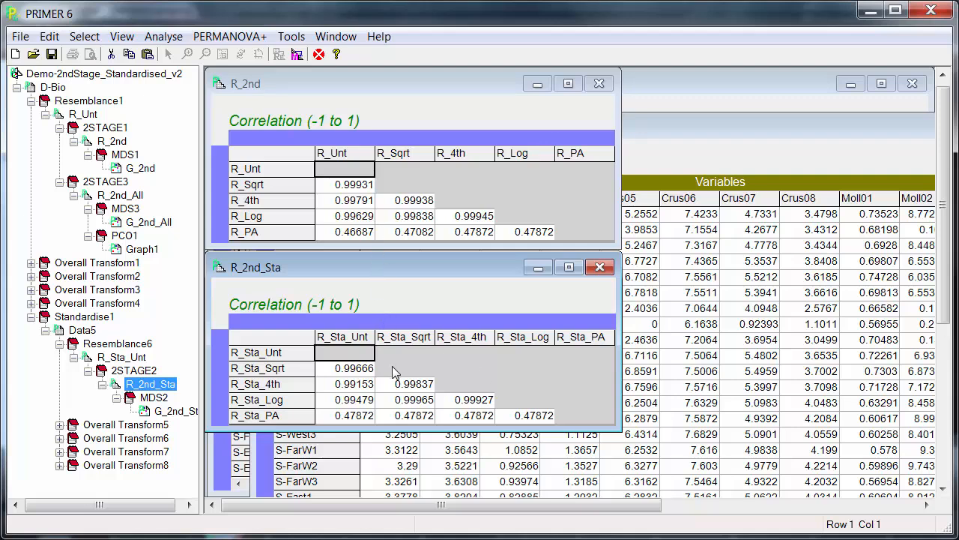
pyautogui.moveTo(388, 388)
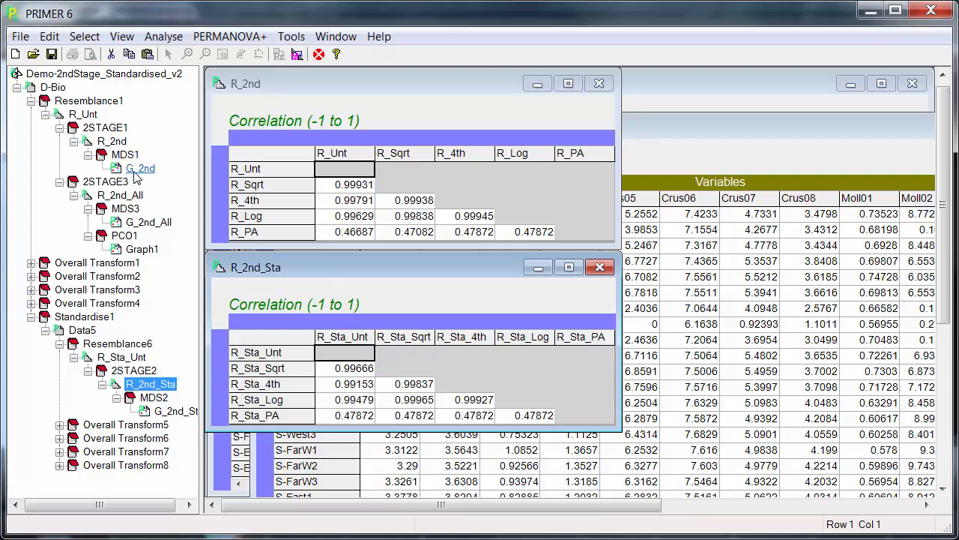
# Show the G_2nd MDS plot of the five raw-data resemblances, R_PA far from the others
pyautogui.doubleClick(141, 168)
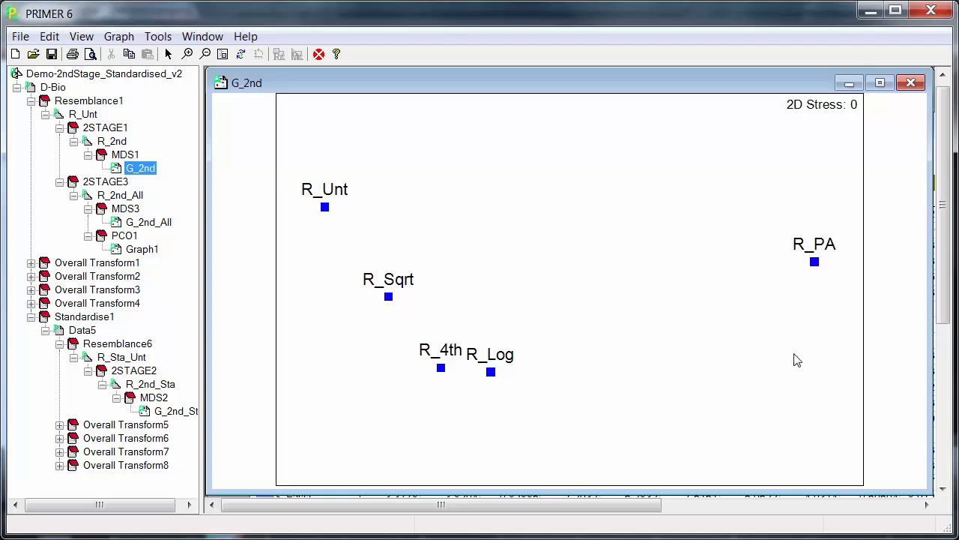
pyautogui.moveTo(788, 288)
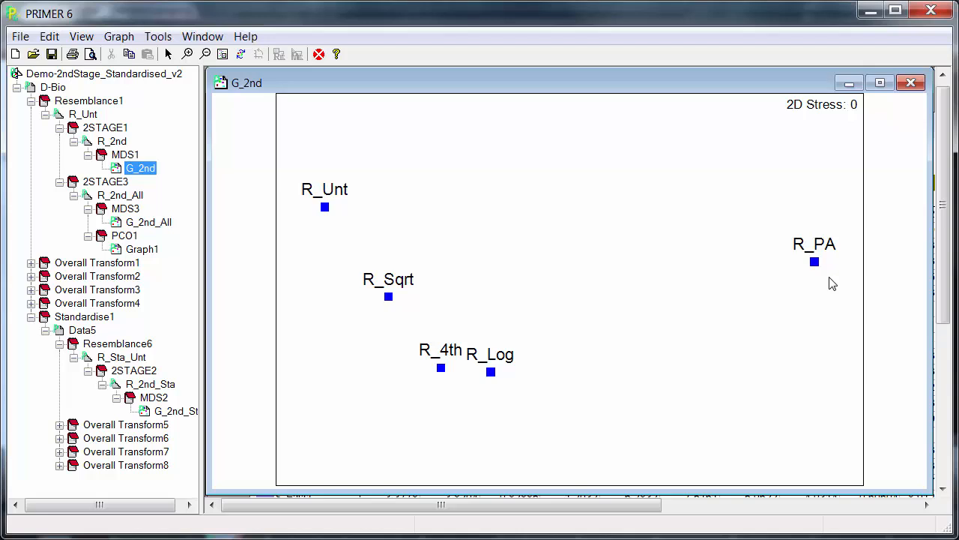
pyautogui.moveTo(824, 291)
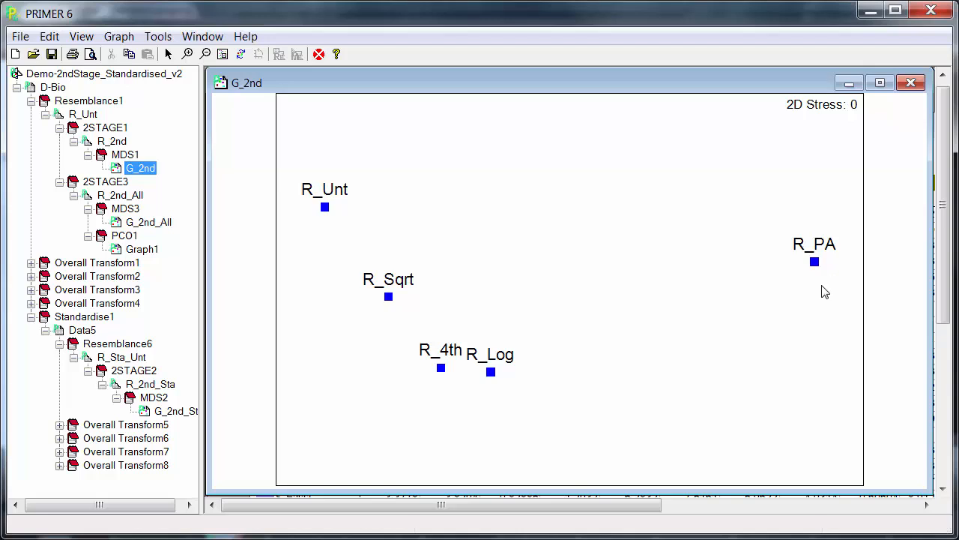
pyautogui.moveTo(510, 378)
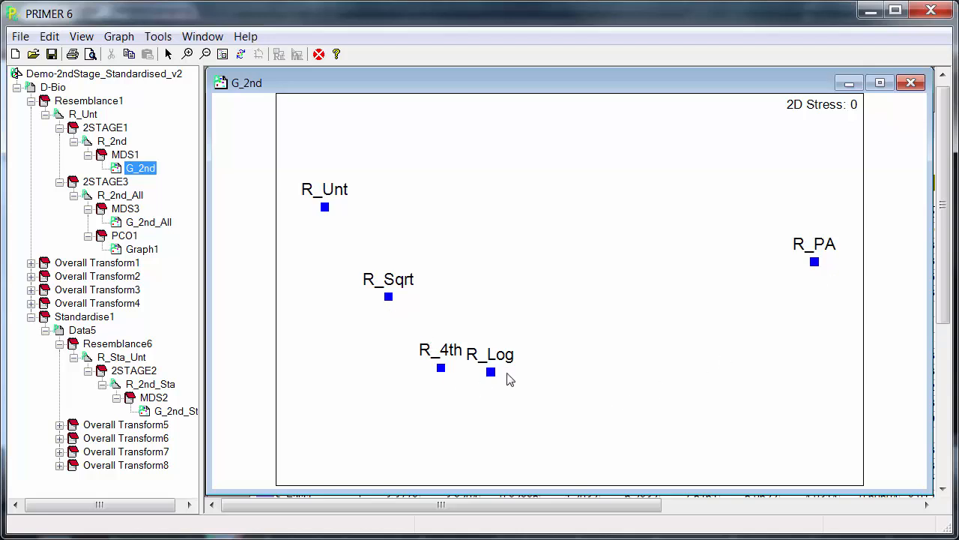
pyautogui.moveTo(845, 297)
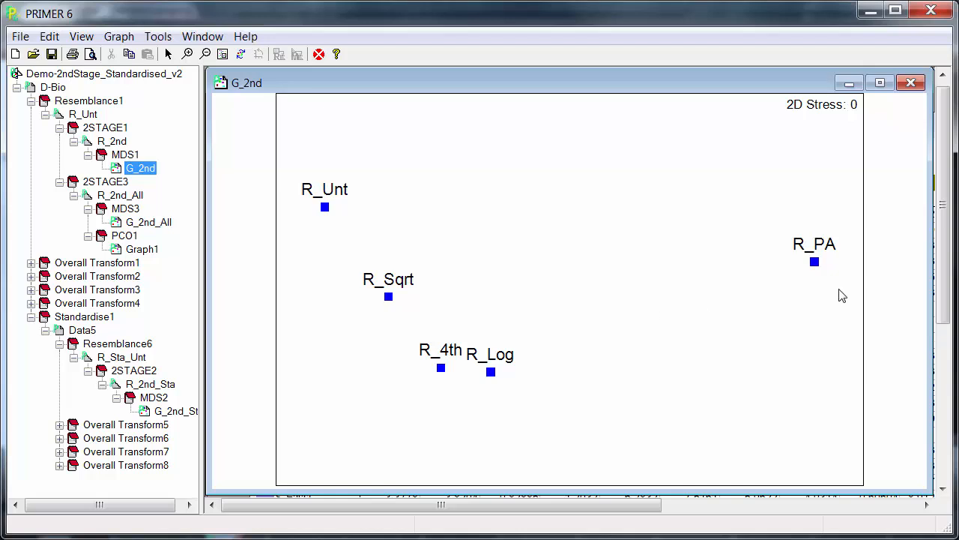
pyautogui.click(175, 411)
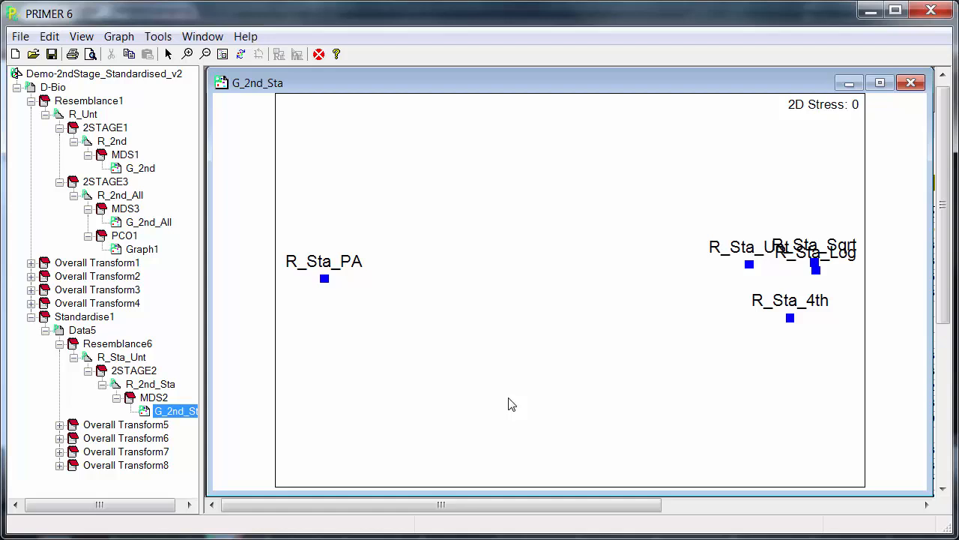
pyautogui.moveTo(516, 405)
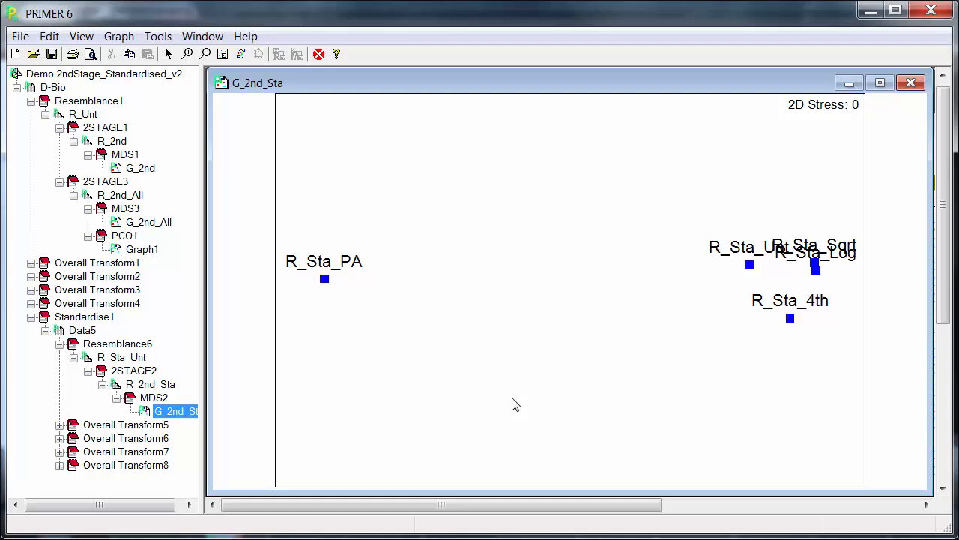
pyautogui.moveTo(619, 403)
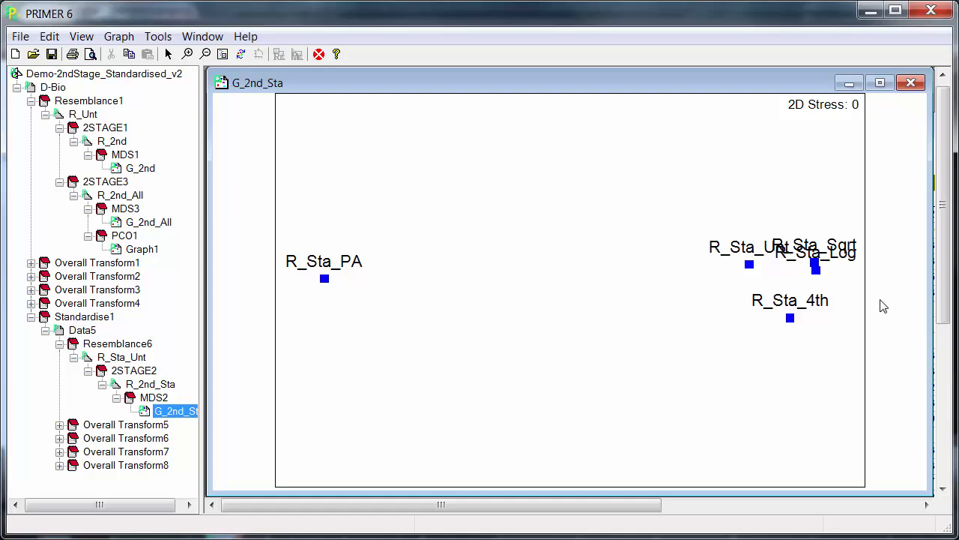
pyautogui.moveTo(824, 224)
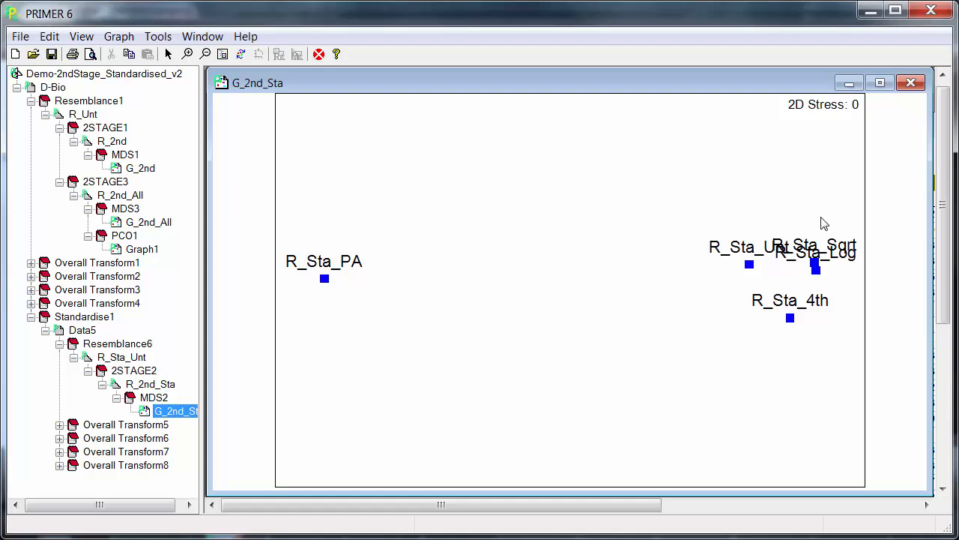
pyautogui.moveTo(354, 291)
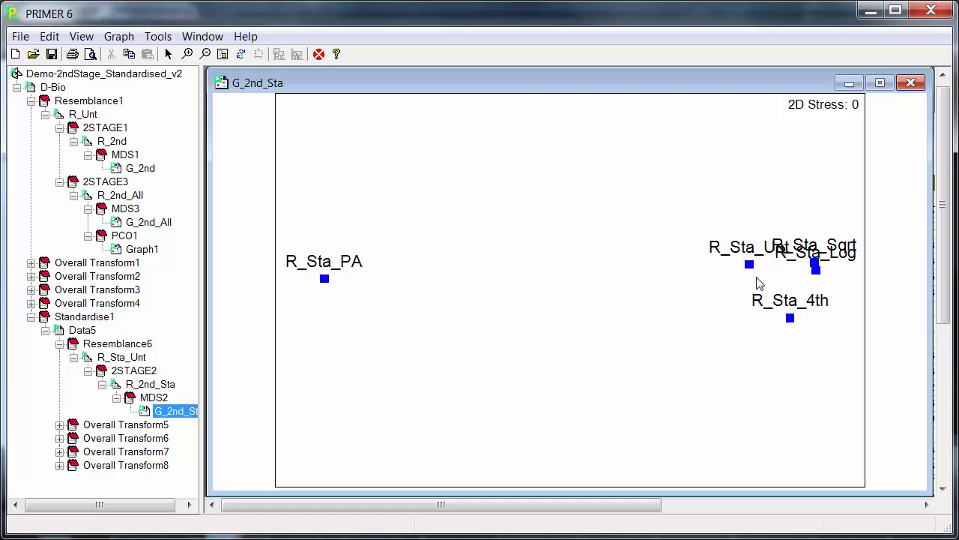
pyautogui.moveTo(803, 335)
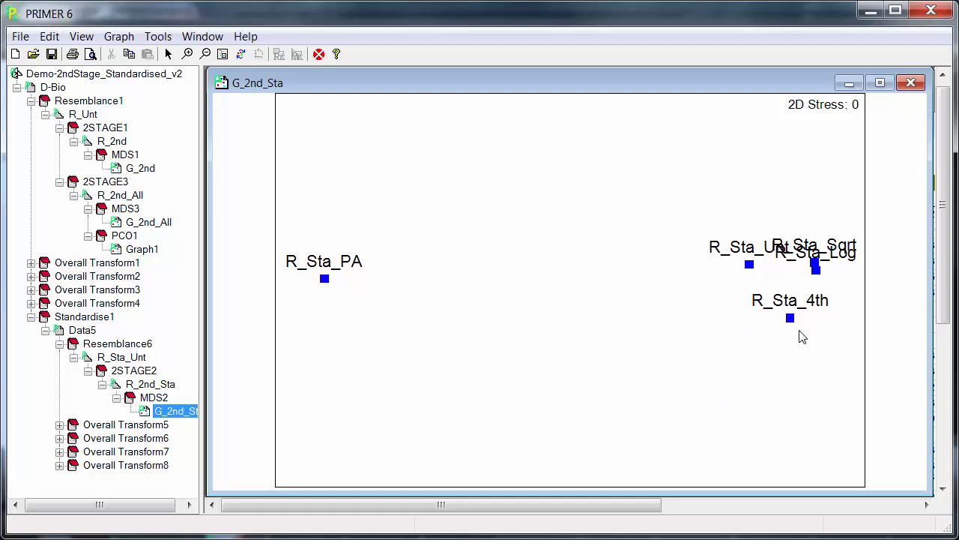
pyautogui.moveTo(745, 271)
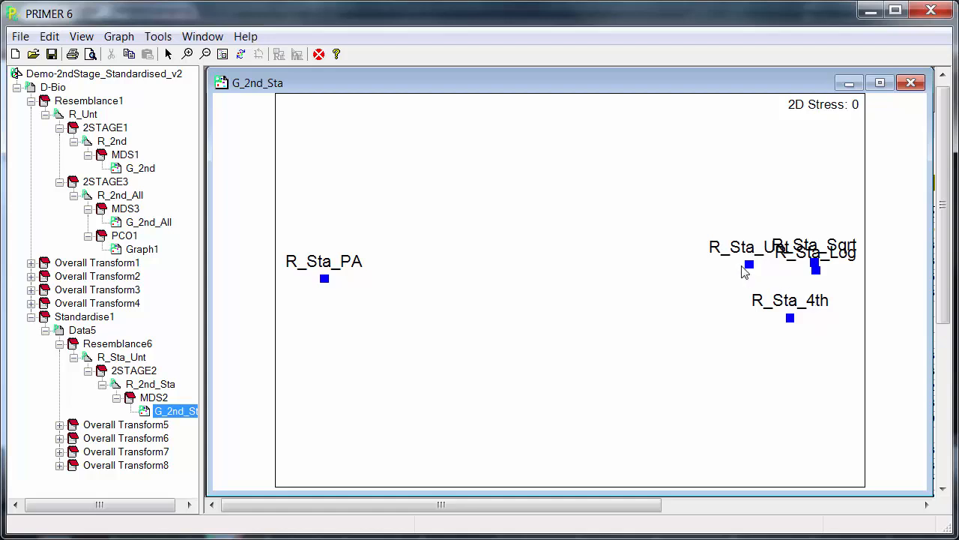
pyautogui.moveTo(832, 341)
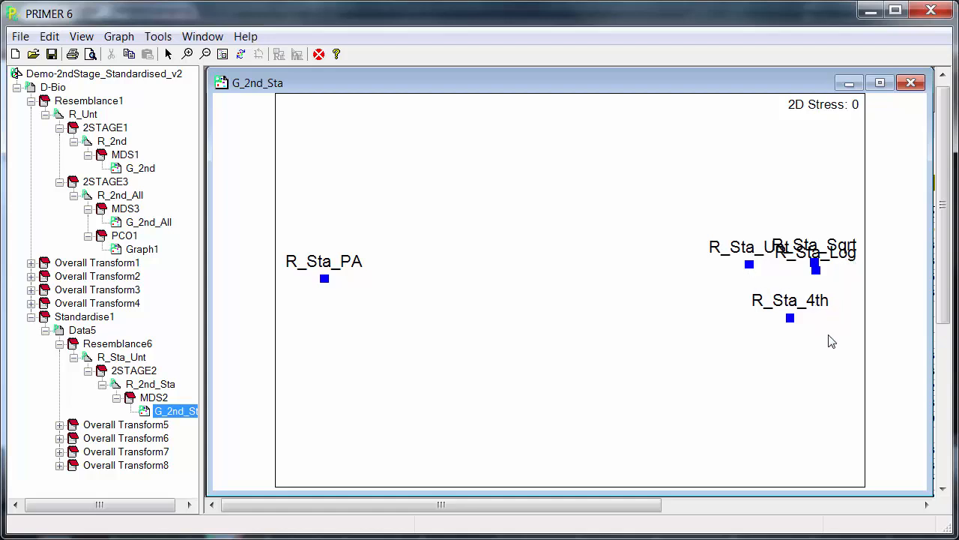
pyautogui.moveTo(780, 336)
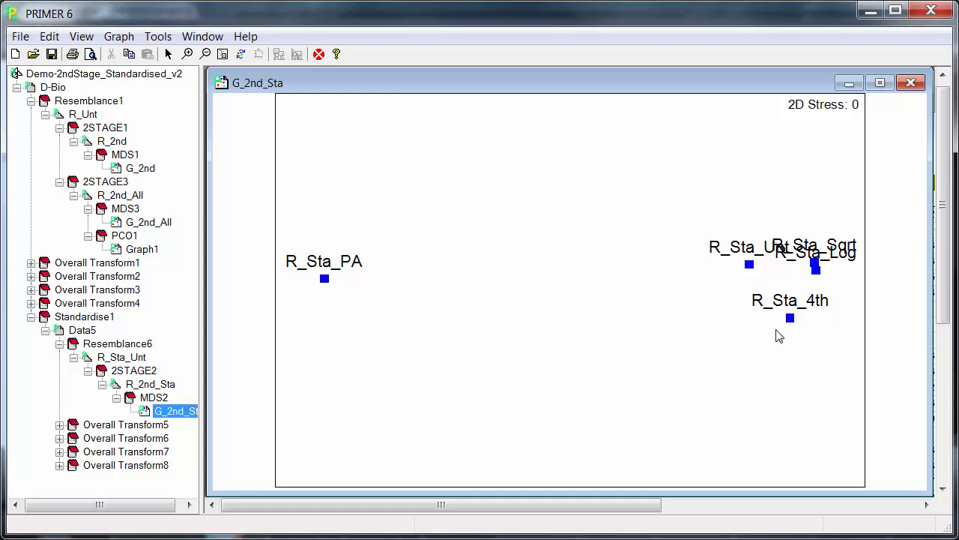
pyautogui.moveTo(462, 291)
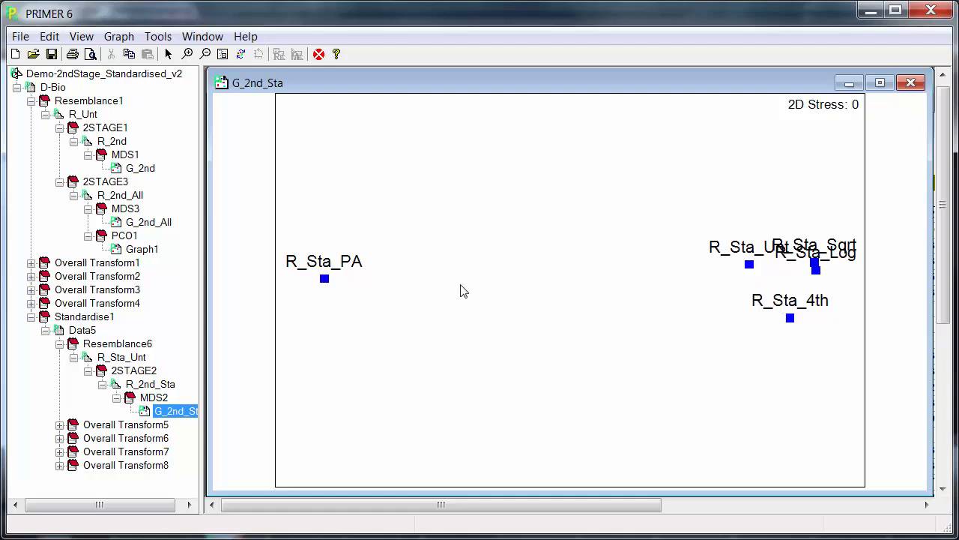
pyautogui.moveTo(420, 280)
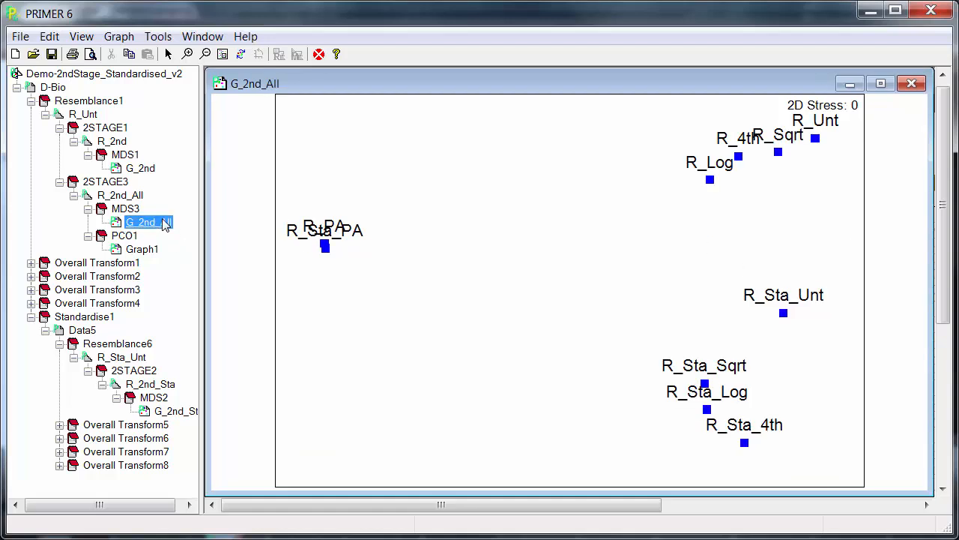
pyautogui.moveTo(367, 325)
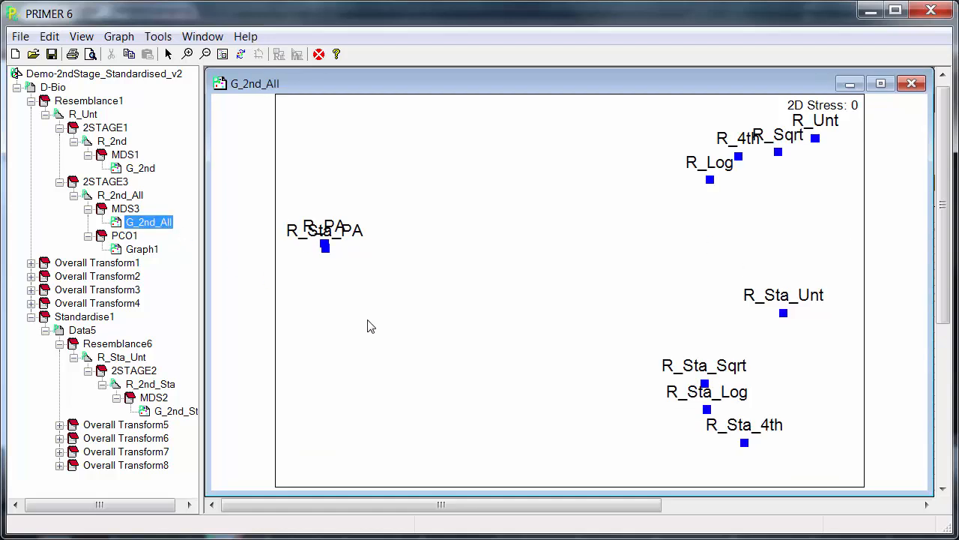
pyautogui.moveTo(798, 123)
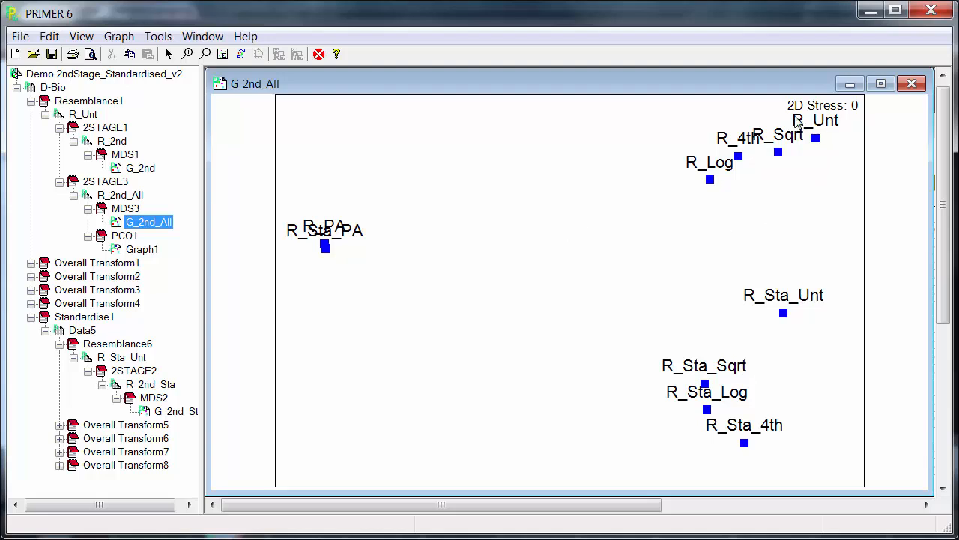
pyautogui.moveTo(769, 480)
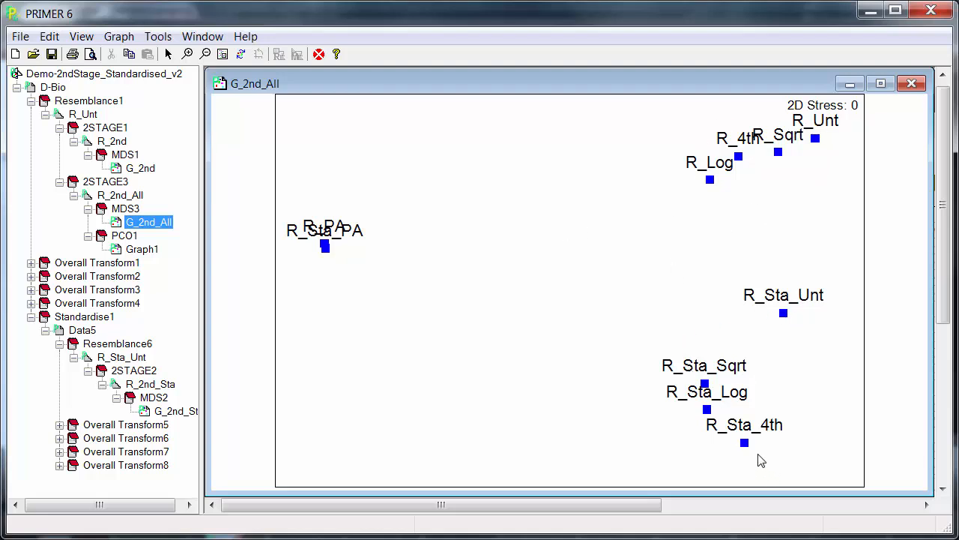
pyautogui.moveTo(342, 264)
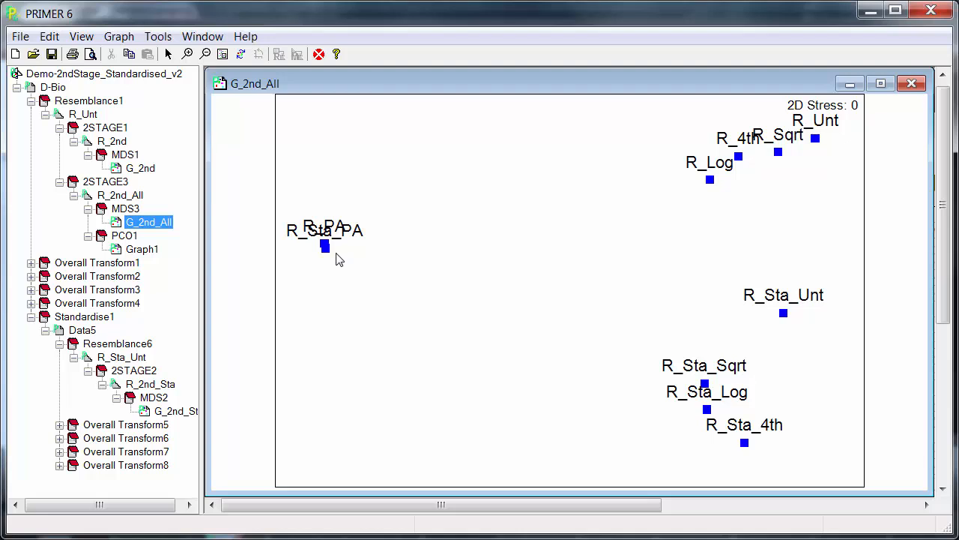
pyautogui.moveTo(731, 218)
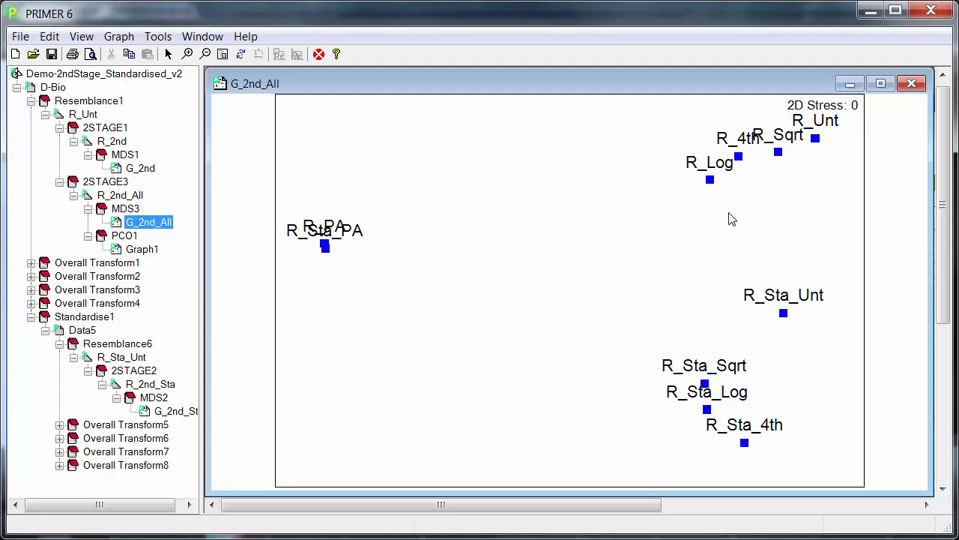
pyautogui.moveTo(794, 424)
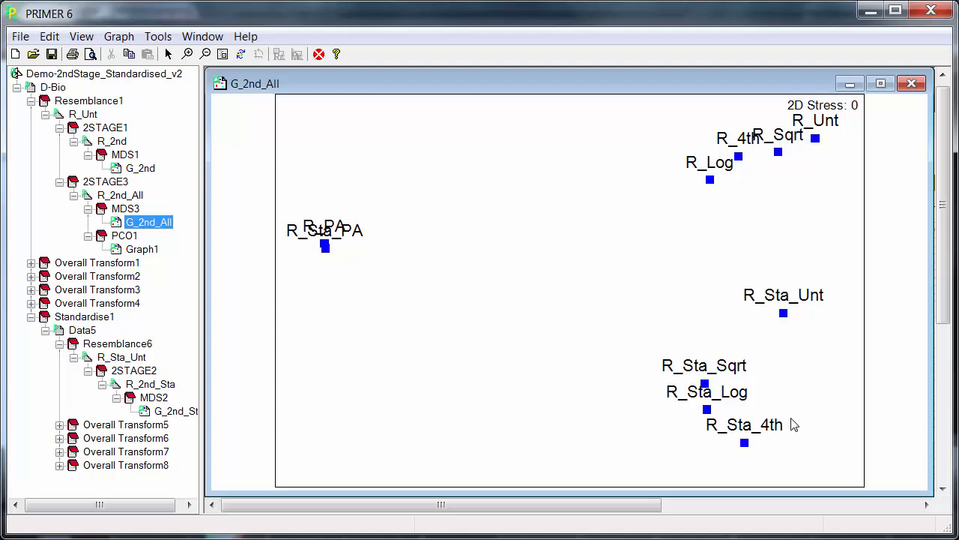
pyautogui.moveTo(797, 195)
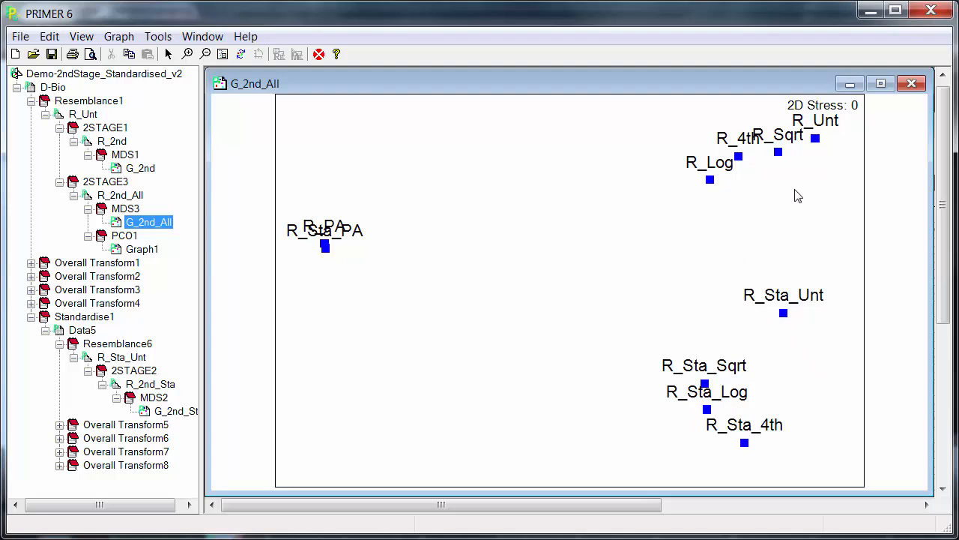
pyautogui.moveTo(849, 148)
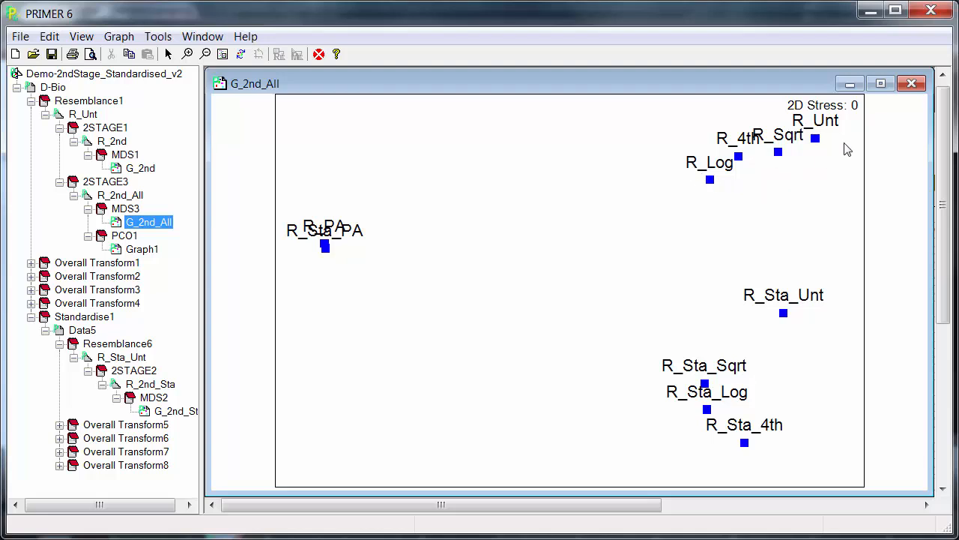
pyautogui.moveTo(846, 152)
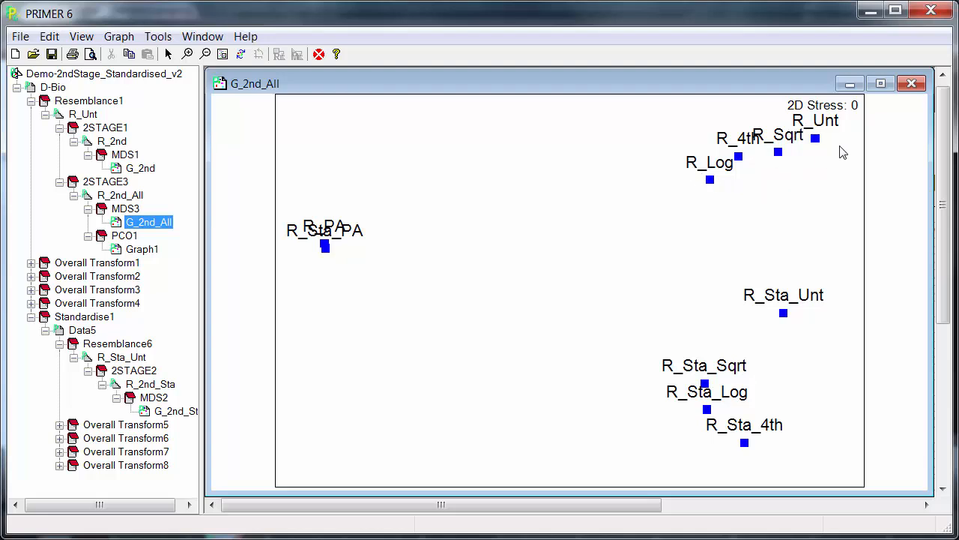
pyautogui.moveTo(786, 205)
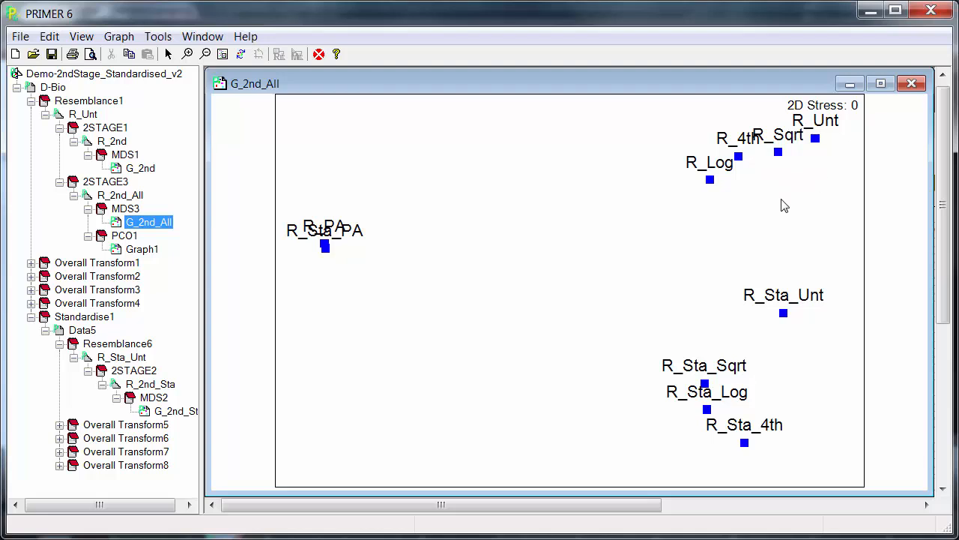
pyautogui.moveTo(716, 255)
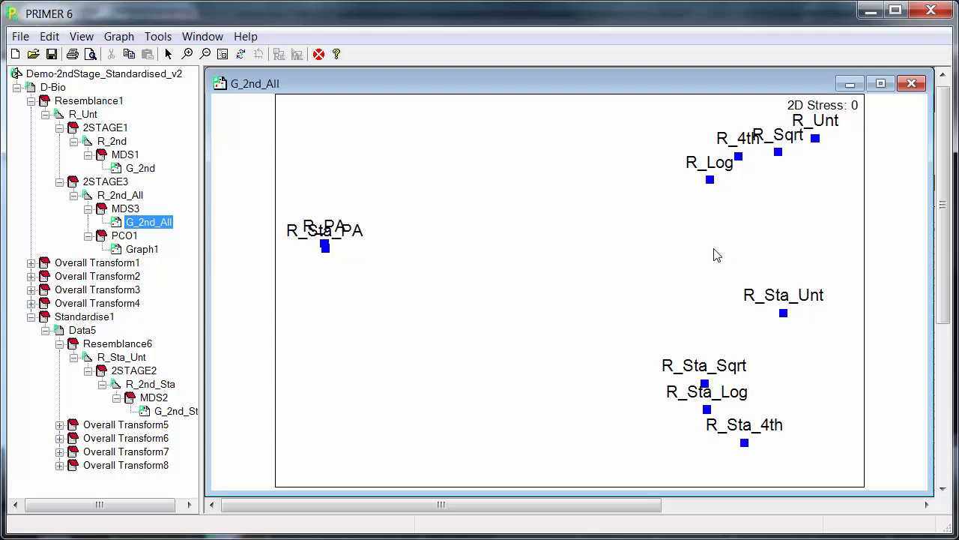
pyautogui.moveTo(517, 276)
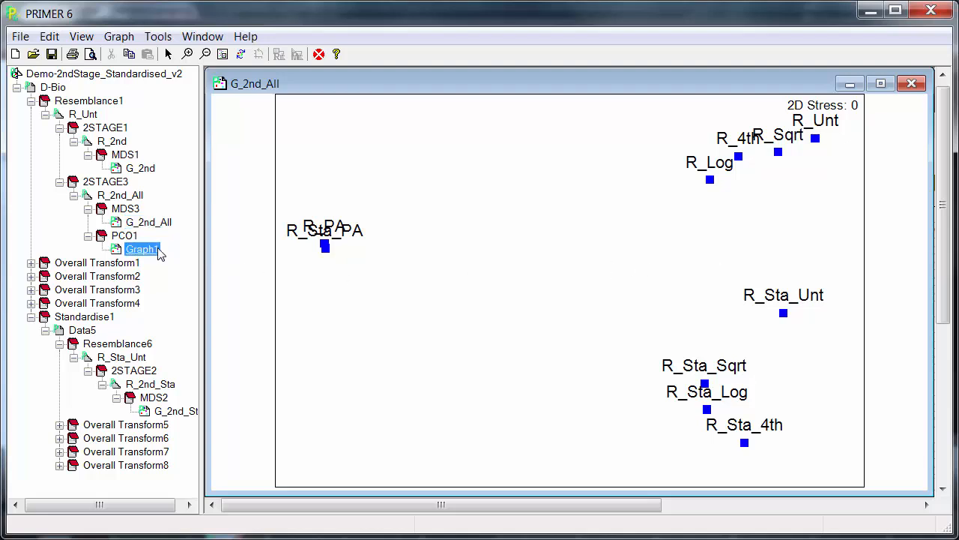
pyautogui.doubleClick(142, 248)
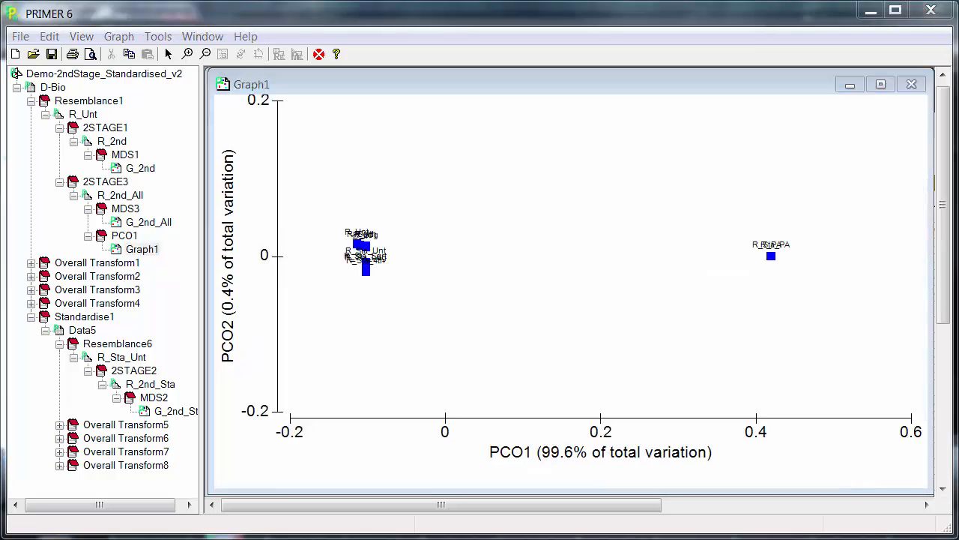
pyautogui.moveTo(590, 348)
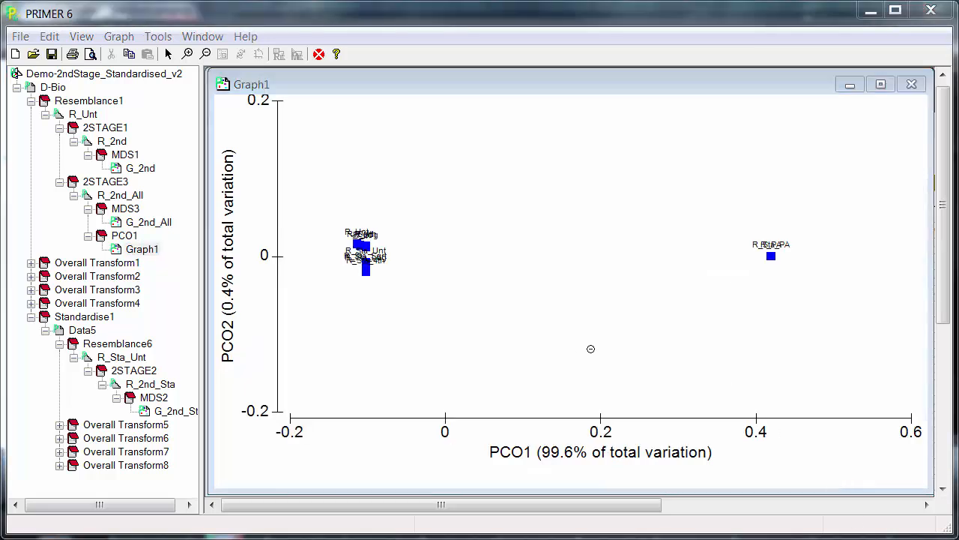
pyautogui.moveTo(747, 213)
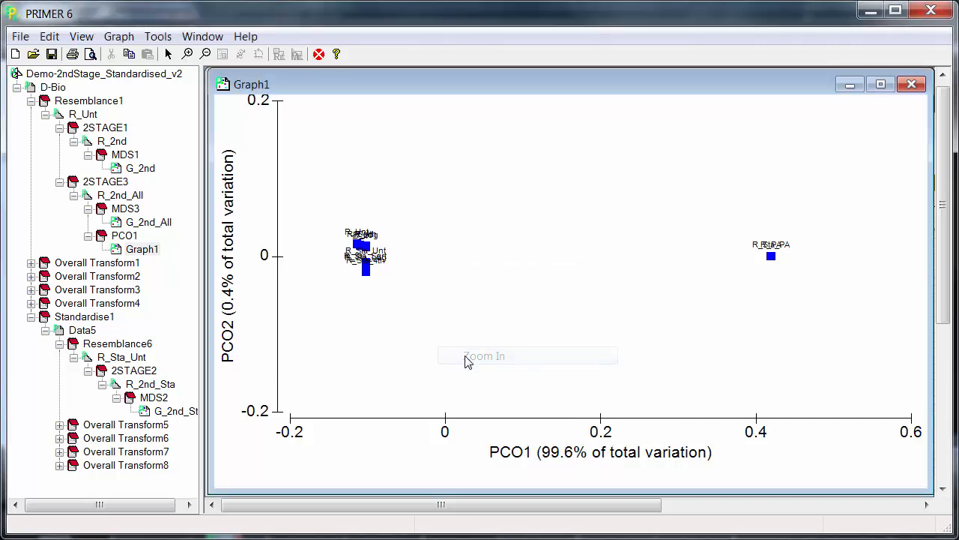
# Zoom Graph1 onto the point cluster near PCO1 −0.1 to separate raw and standardised measures
pyautogui.click(485, 355)
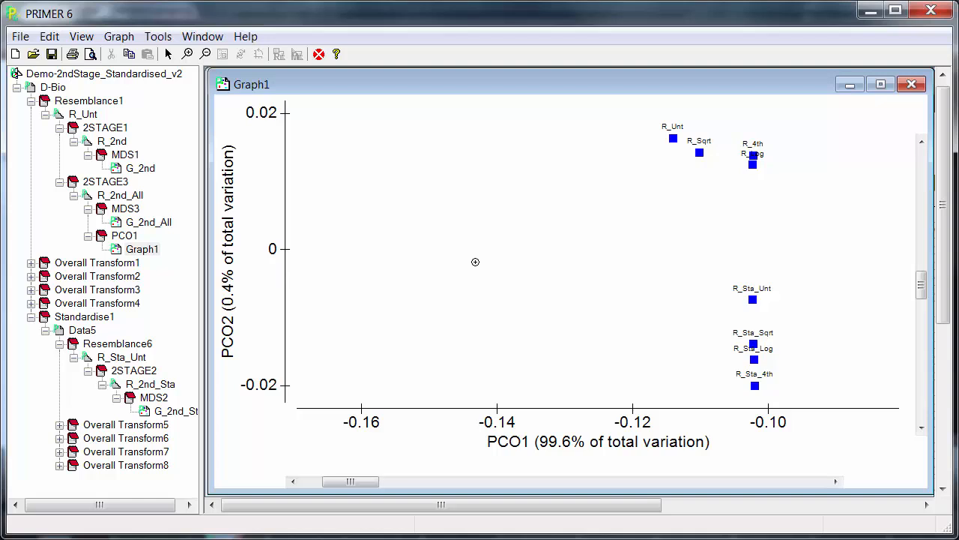
pyautogui.moveTo(649, 129)
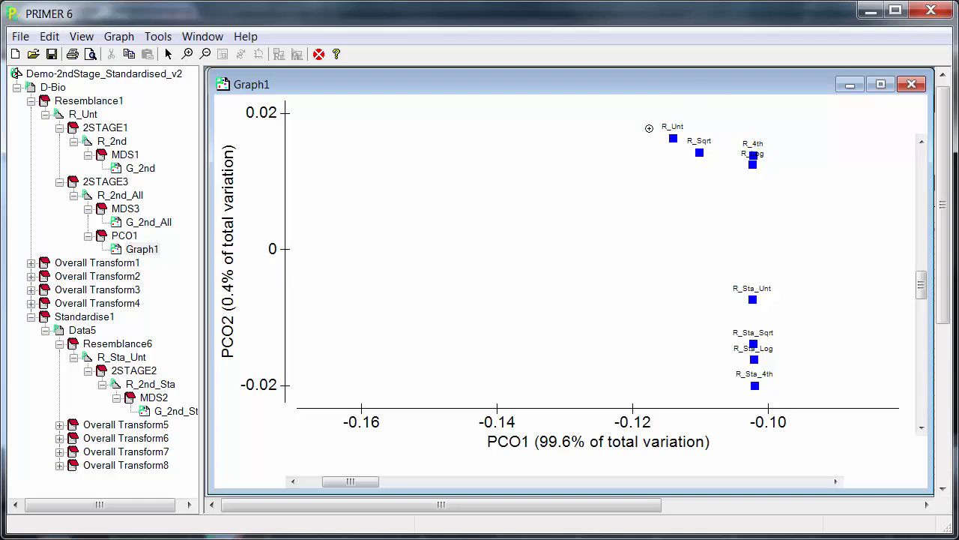
pyautogui.moveTo(716, 179)
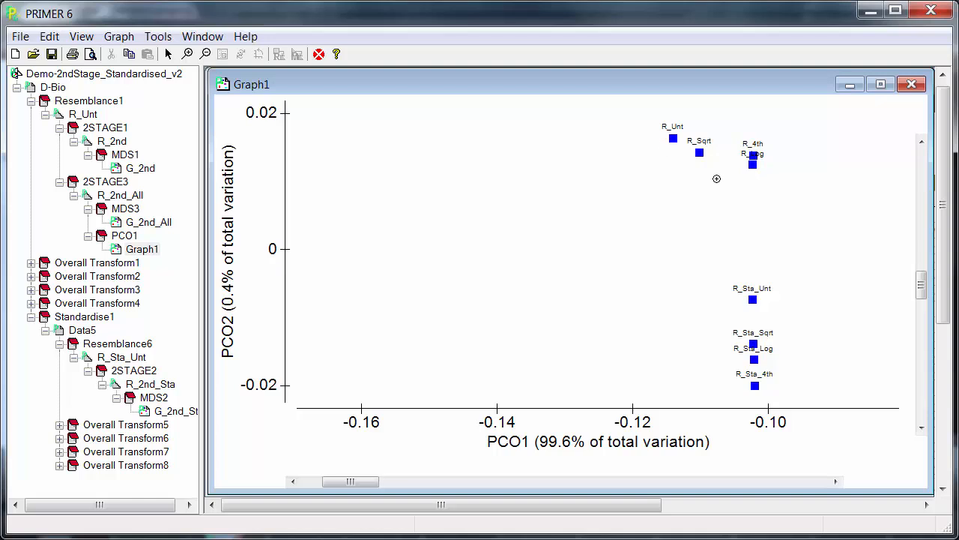
pyautogui.moveTo(733, 374)
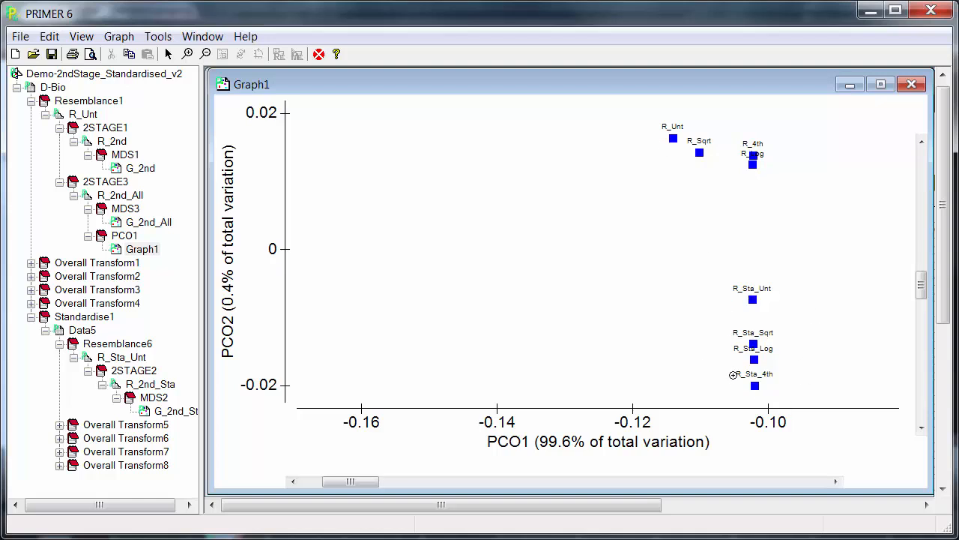
pyautogui.moveTo(726, 362)
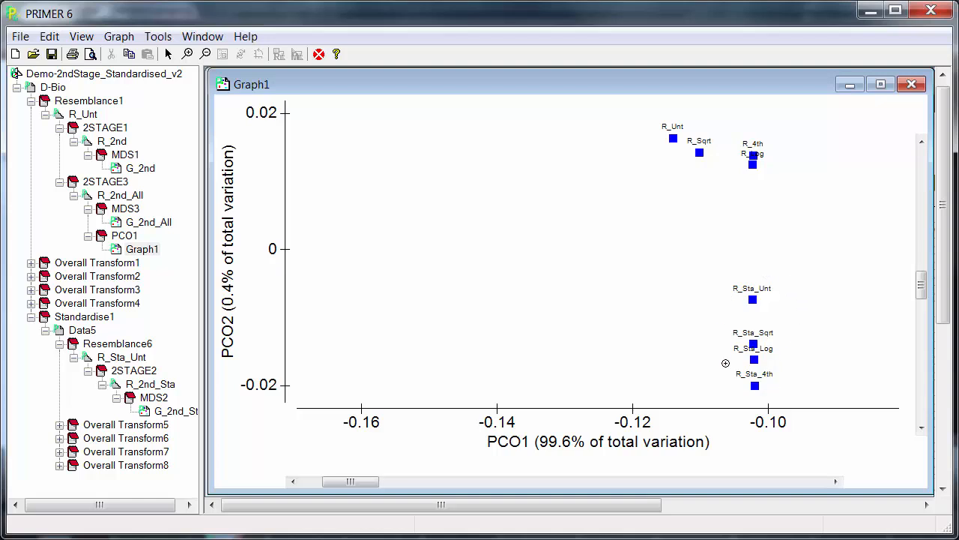
pyautogui.moveTo(724, 189)
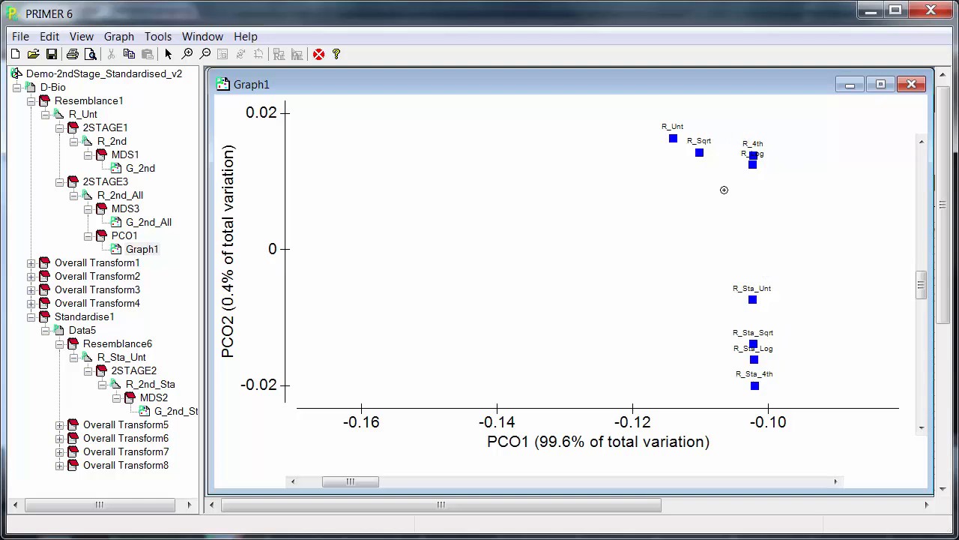
pyautogui.moveTo(755, 183)
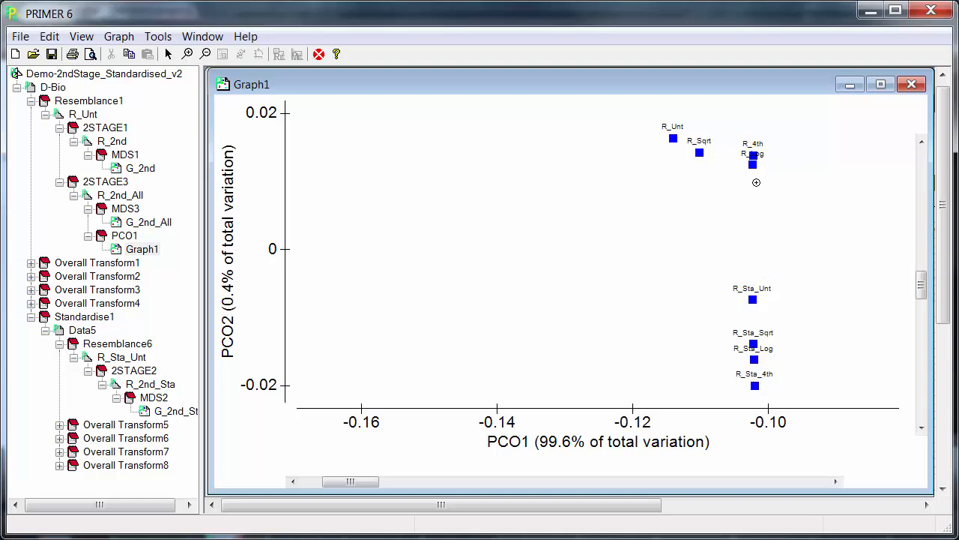
pyautogui.moveTo(728, 323)
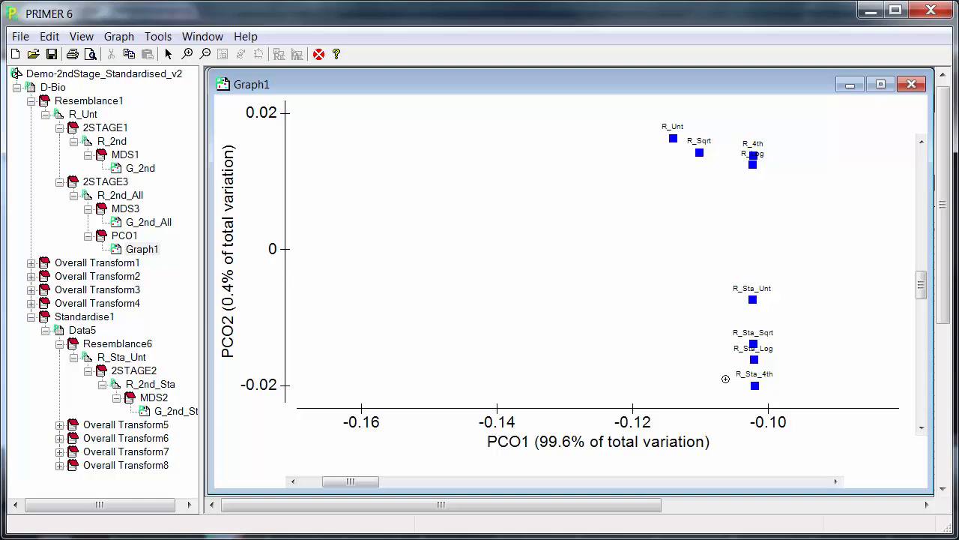
pyautogui.moveTo(660, 141)
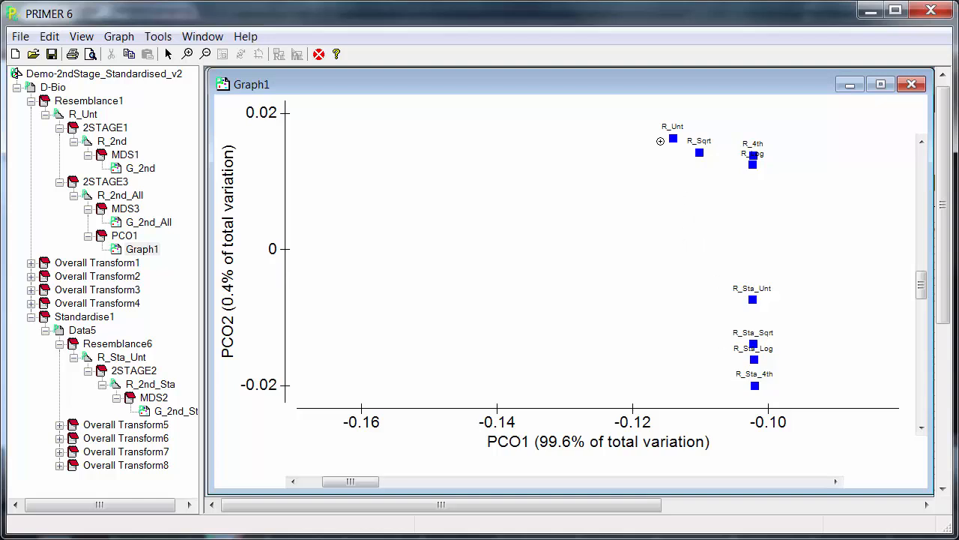
pyautogui.moveTo(764, 175)
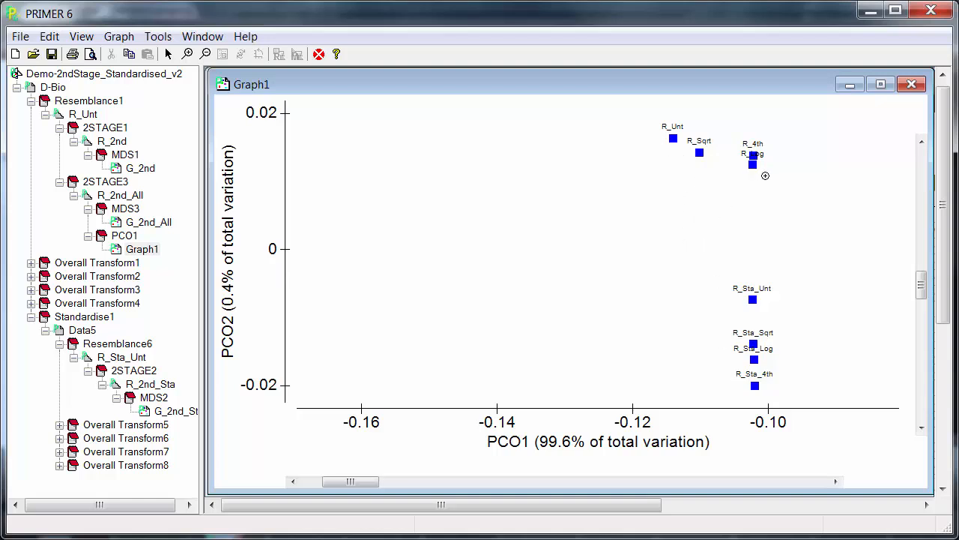
pyautogui.moveTo(773, 350)
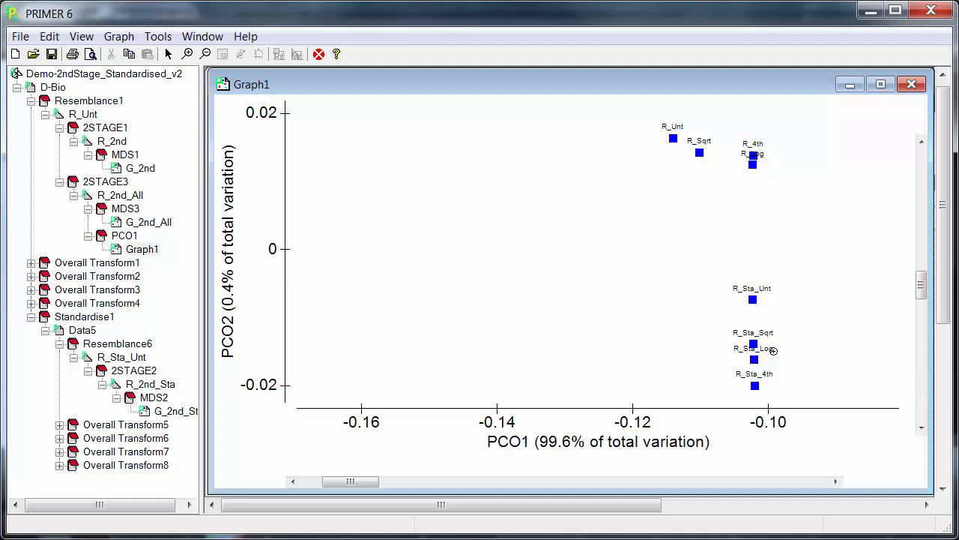
pyautogui.moveTo(785, 369)
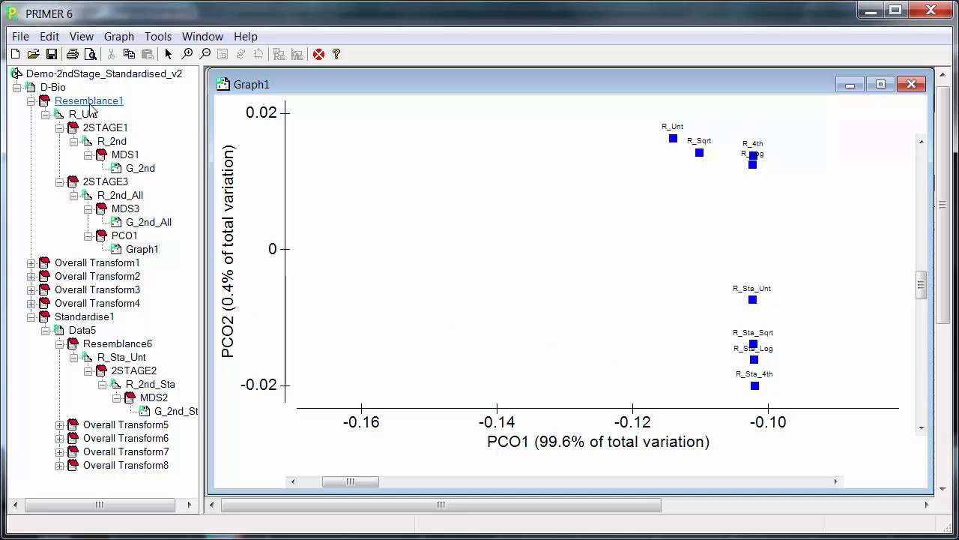
# Display the D-Bio abundance worksheet of sample-by-species counts
pyautogui.click(52, 87)
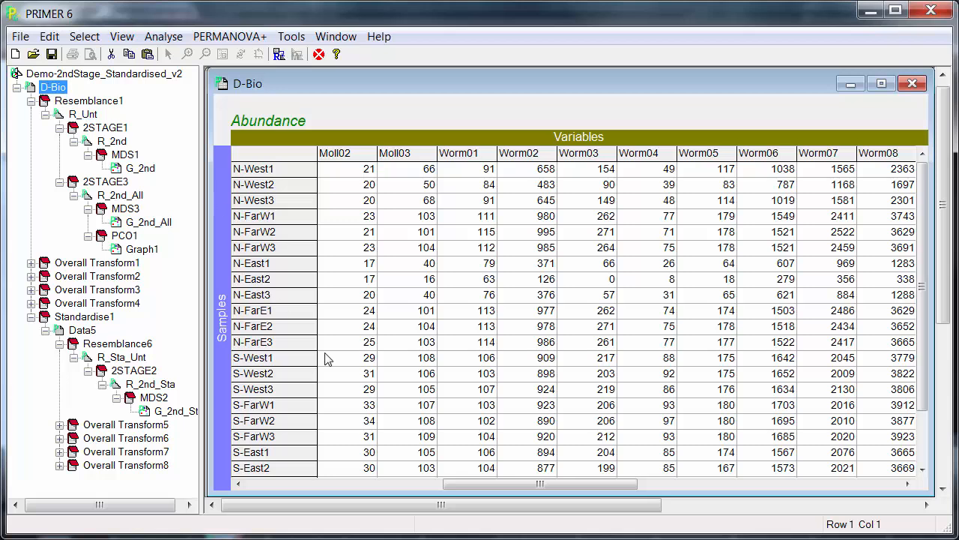
pyautogui.moveTo(336, 358)
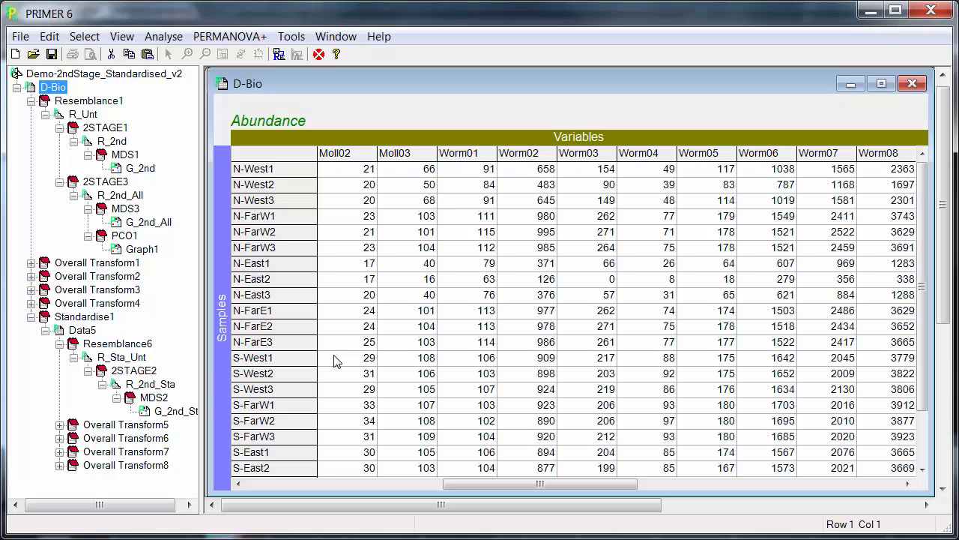
pyautogui.moveTo(369, 405)
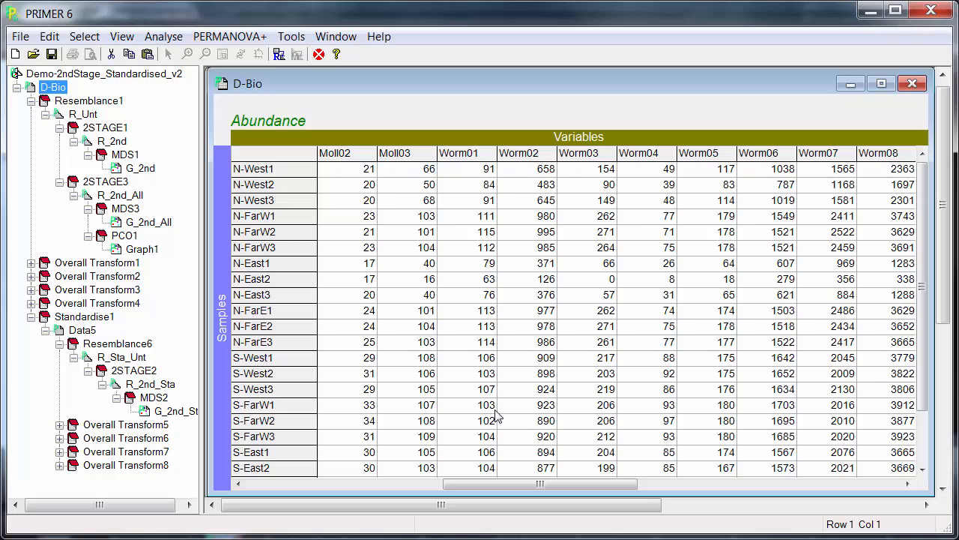
pyautogui.moveTo(344, 228)
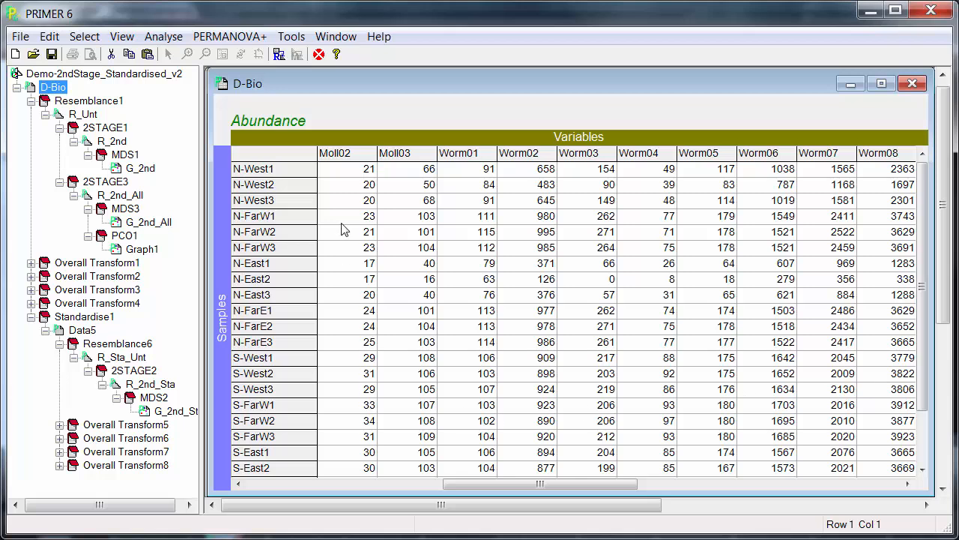
pyautogui.moveTo(548, 468)
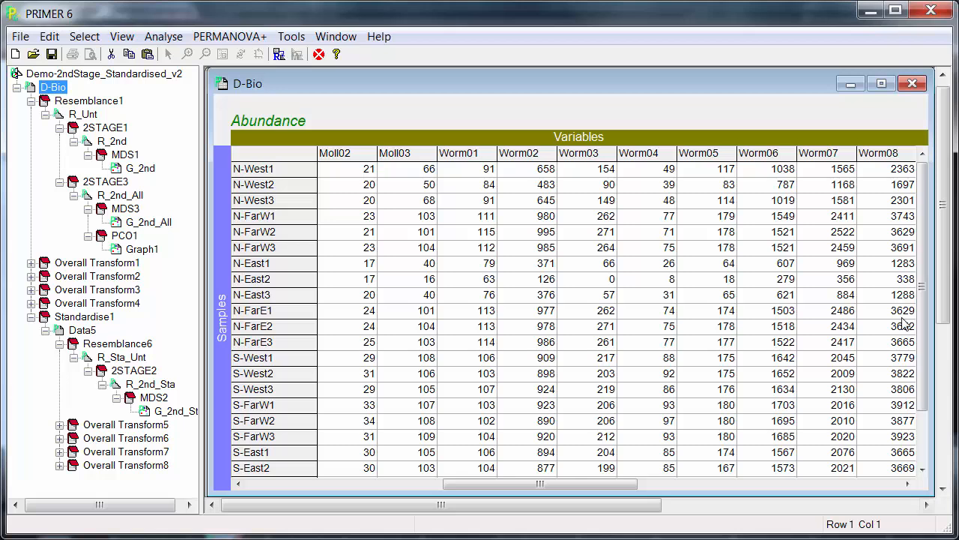
pyautogui.moveTo(450, 372)
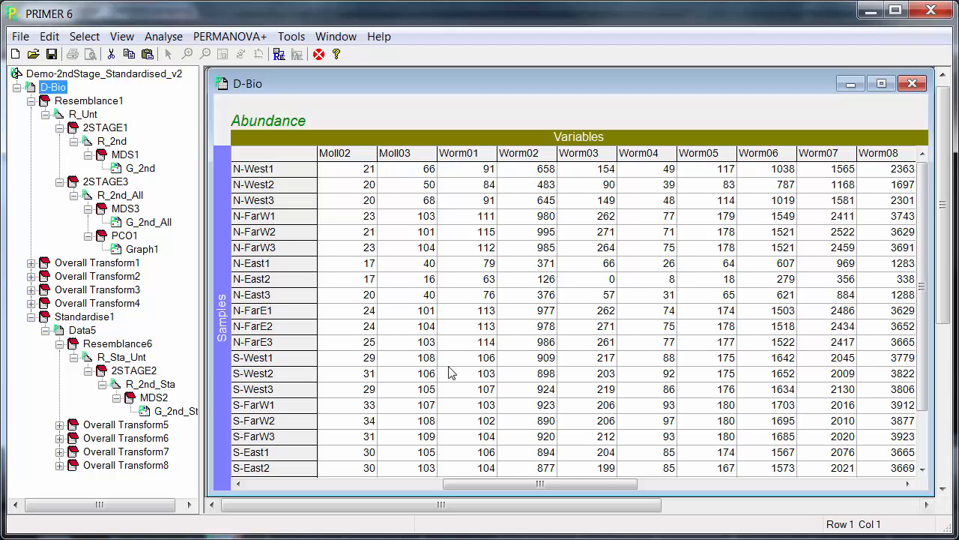
pyautogui.moveTo(479, 336)
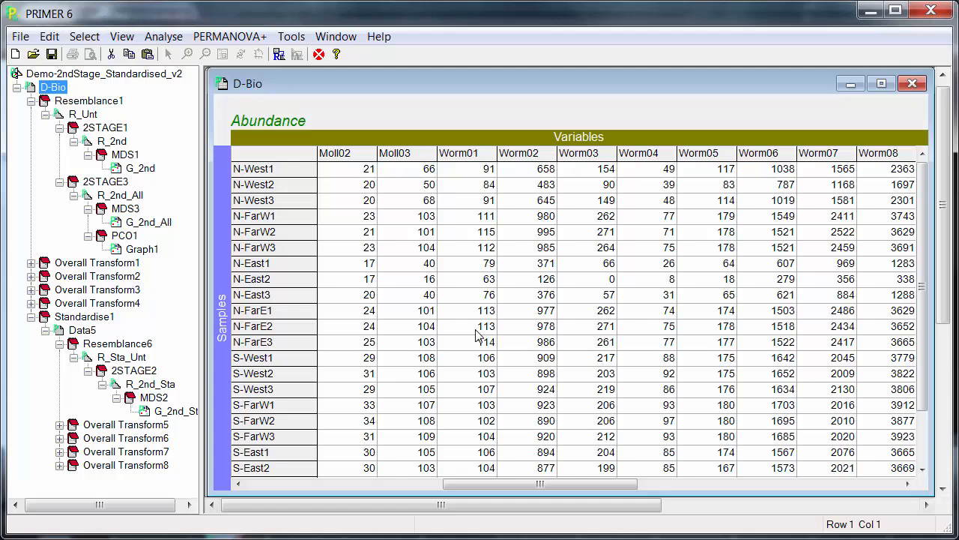
pyautogui.moveTo(653, 393)
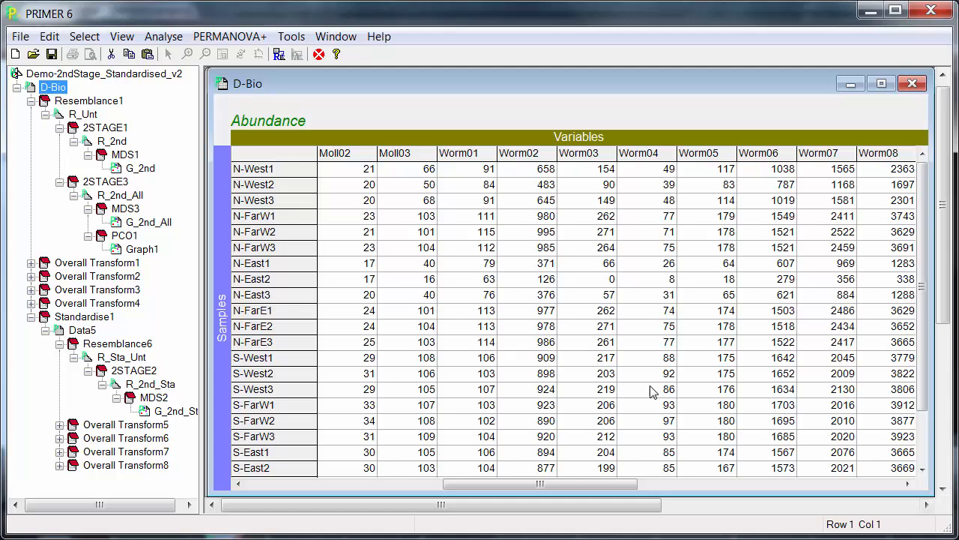